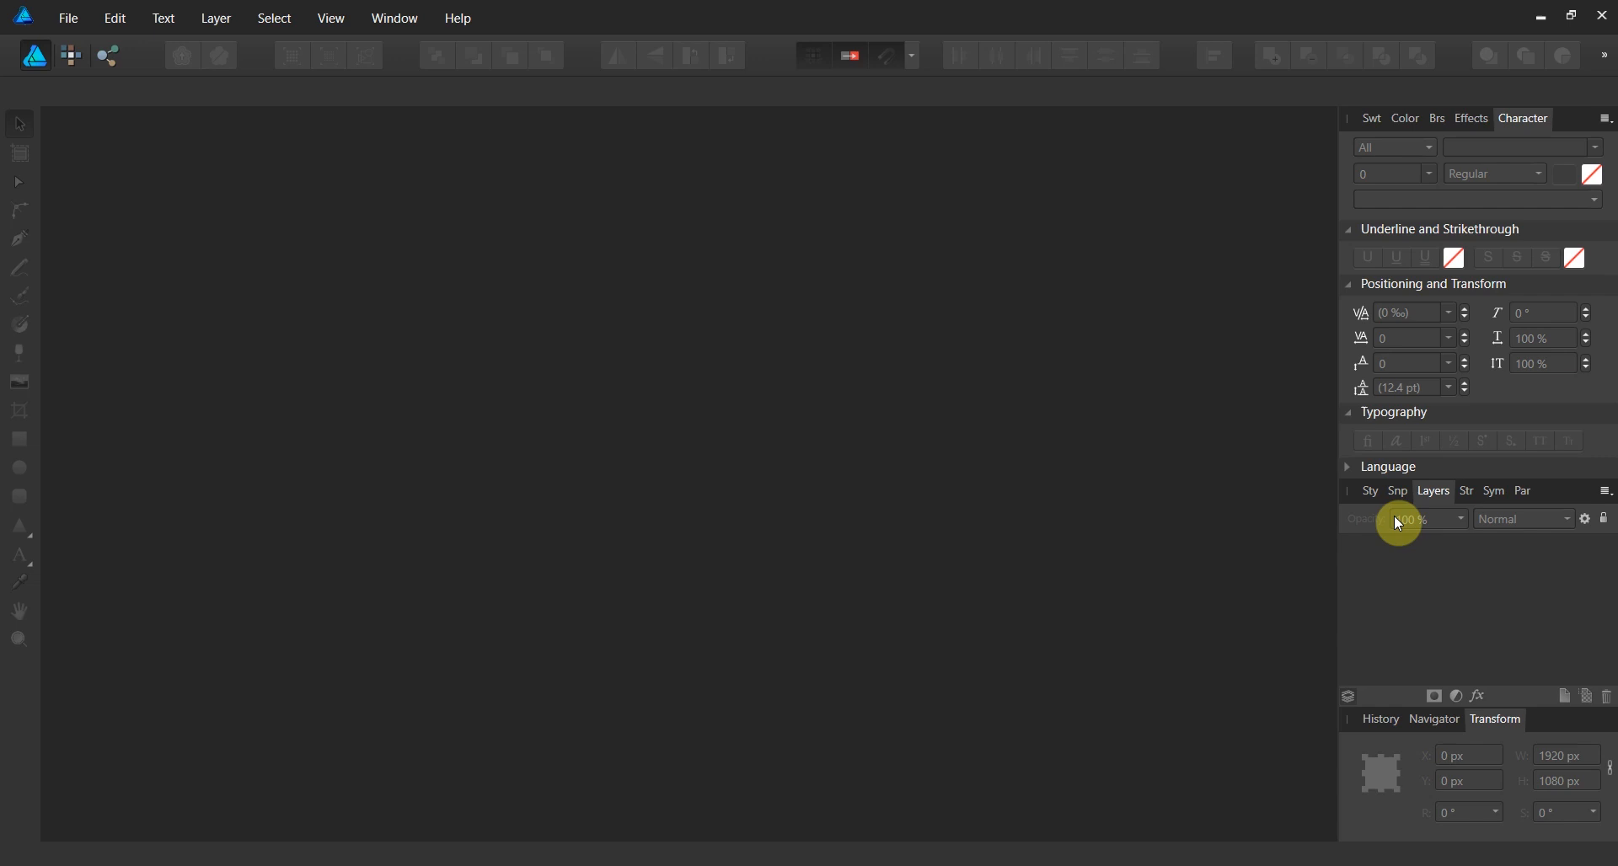
{"action": "mouse_move", "coordinate": [80, 84]}
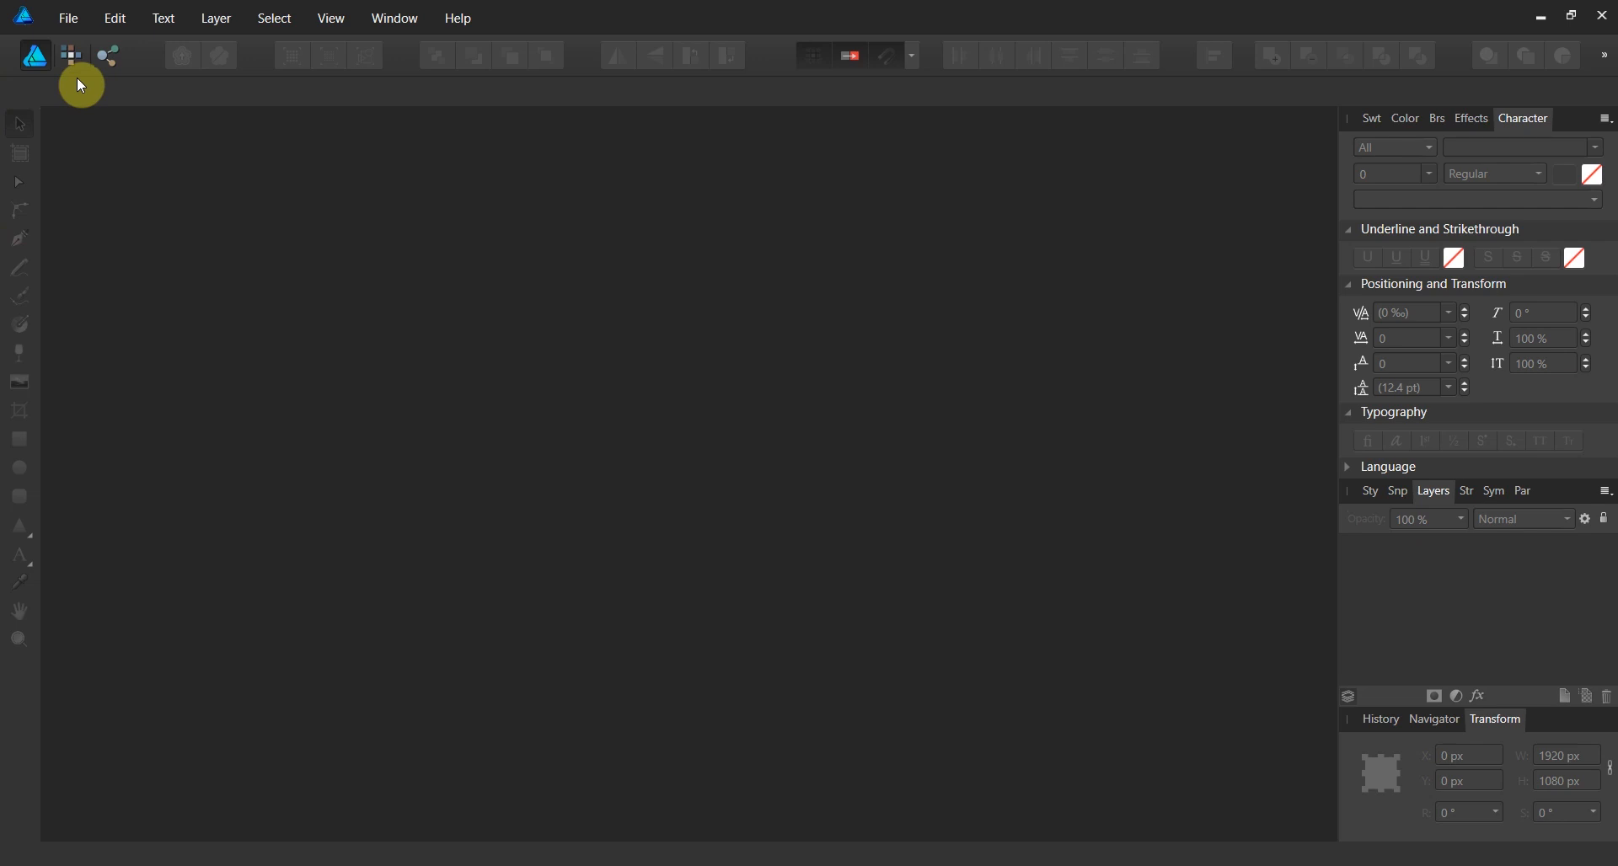
Open girl-2696947_1280.jpg from the Downloads folder via File > Open
{"action": "left_click", "coordinate": [67, 18]}
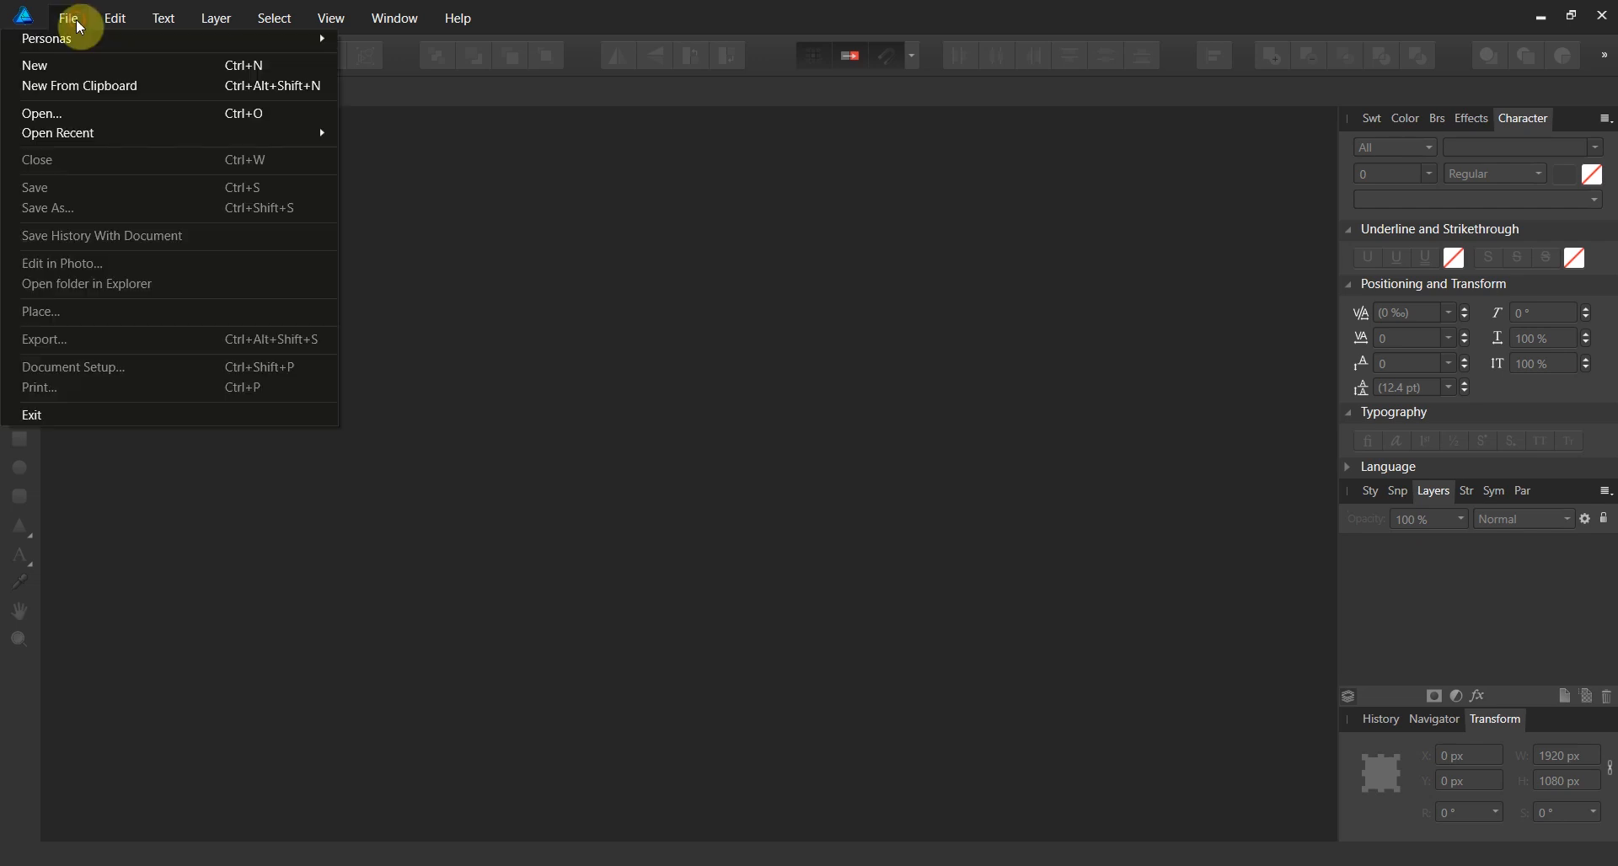
{"action": "left_click", "coordinate": [40, 113]}
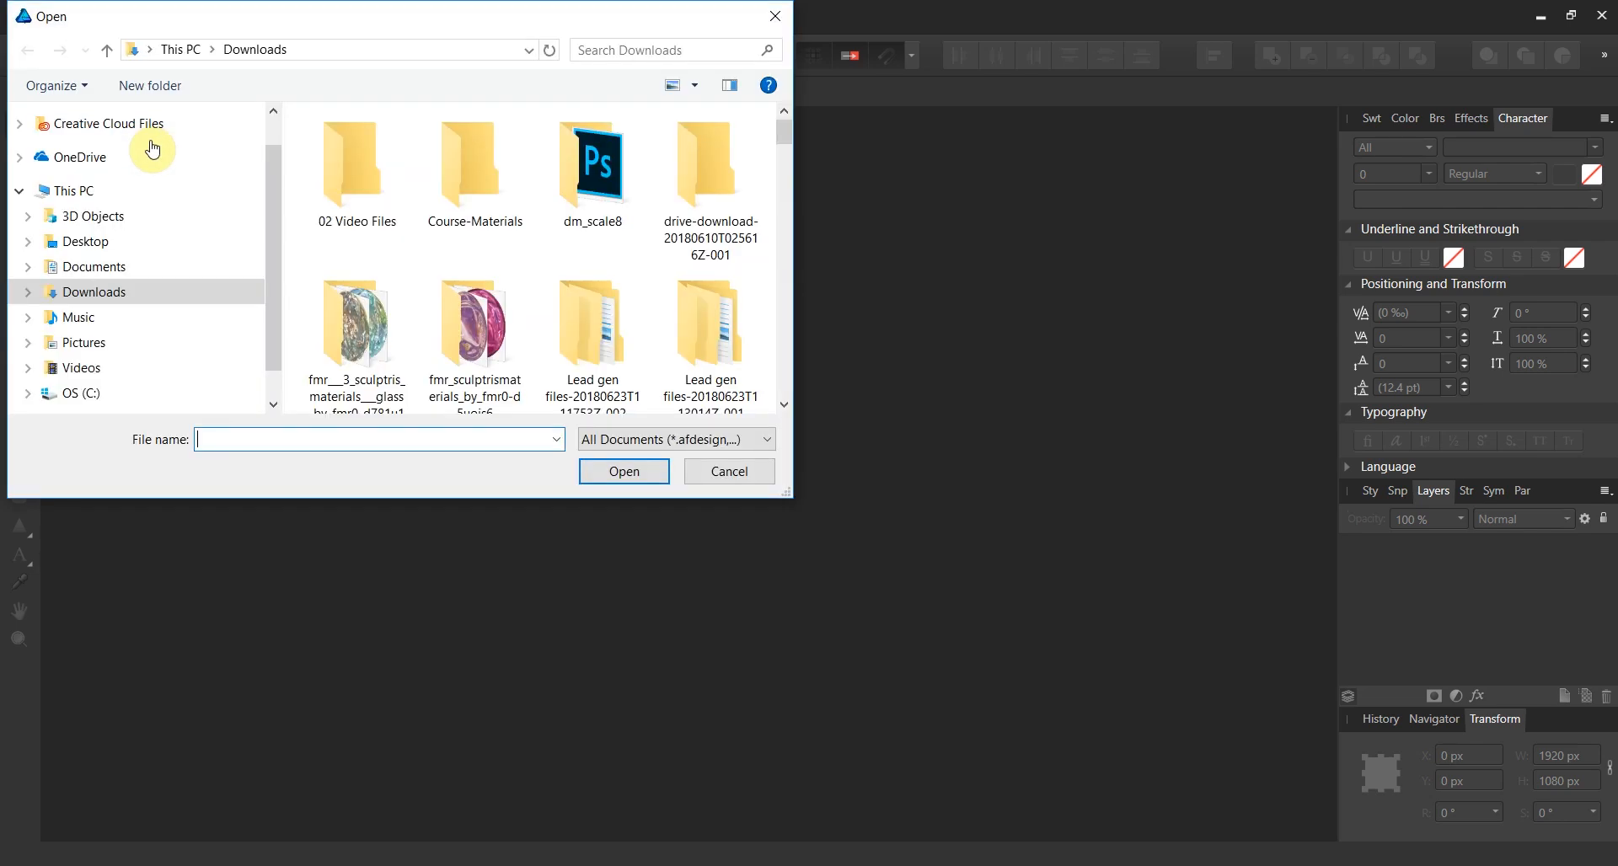
{"action": "scroll", "scroll_direction": "down", "scroll_amount": 3}
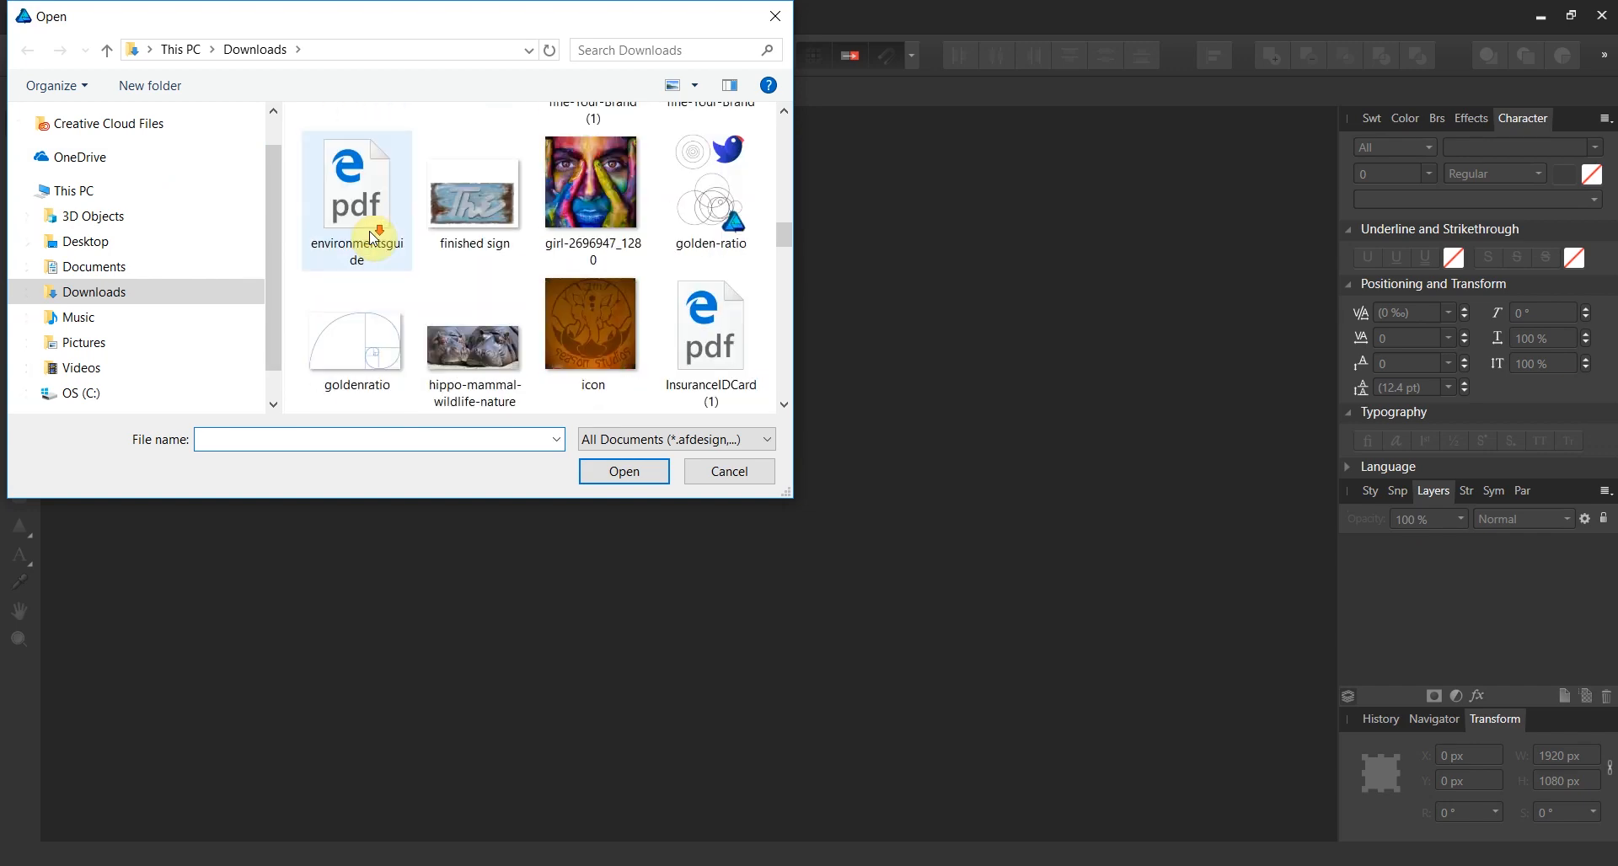
{"action": "left_click", "coordinate": [592, 325]}
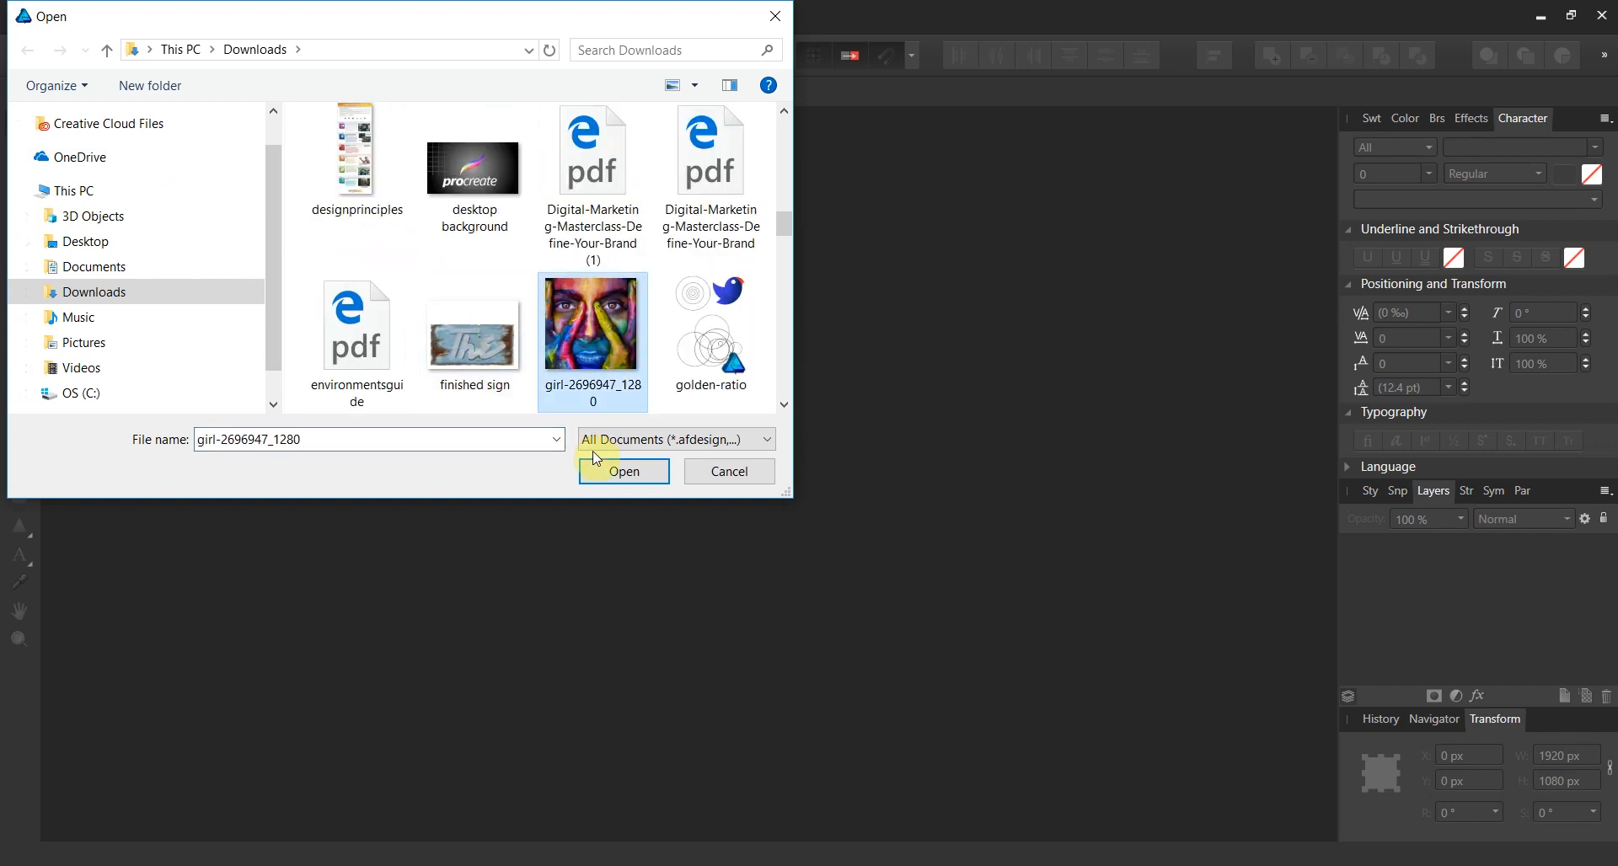
{"action": "left_click", "coordinate": [623, 471]}
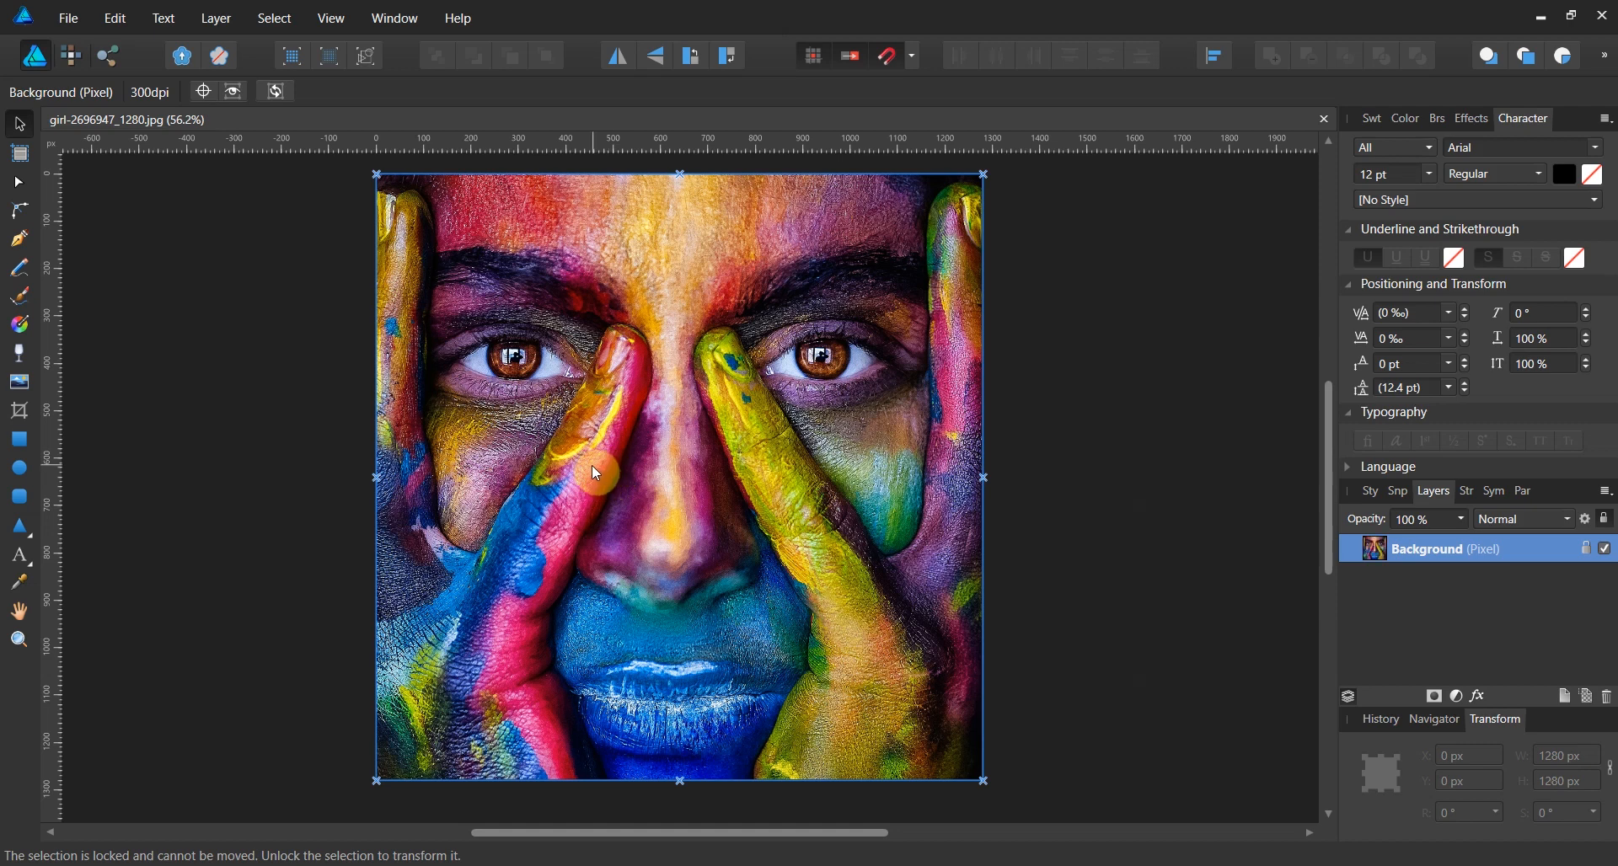
{"action": "mouse_move", "coordinate": [580, 471]}
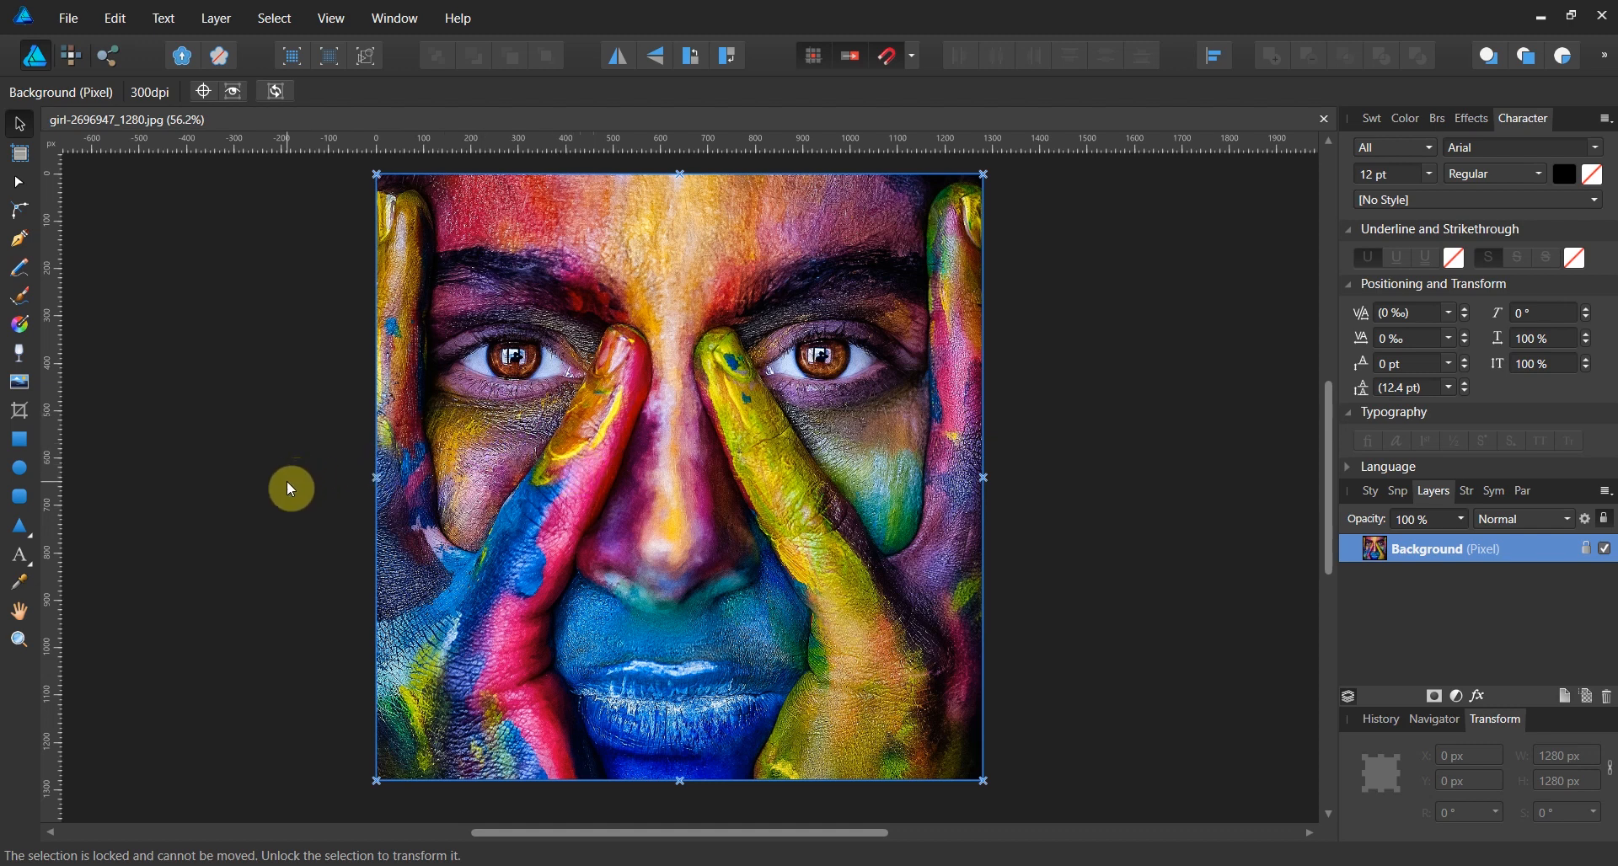
{"action": "mouse_move", "coordinate": [25, 448]}
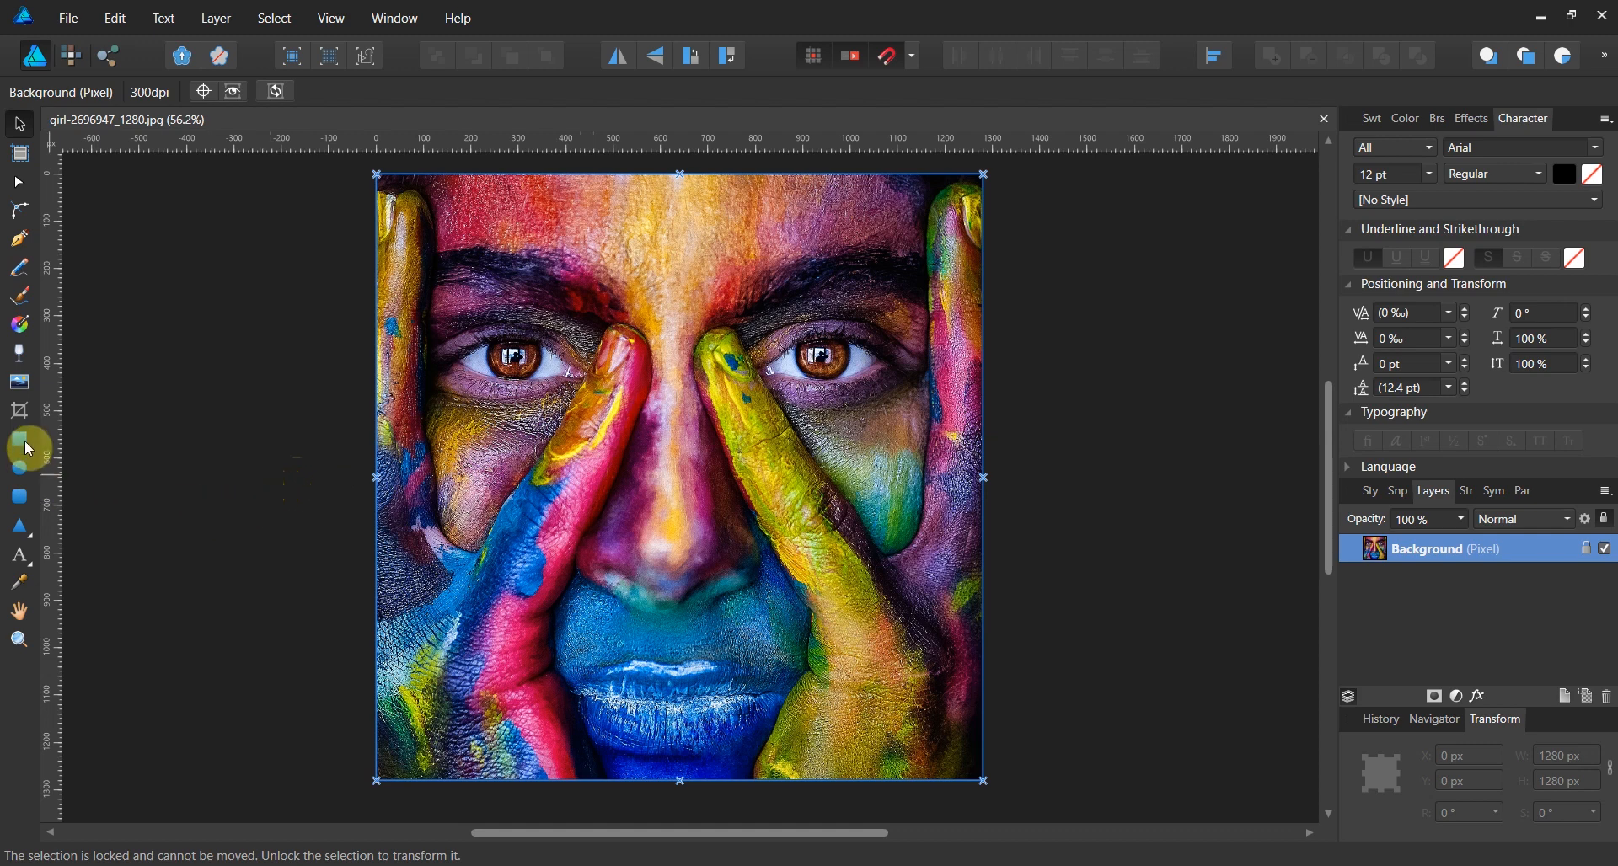
Draw a 640 by 1280 px light grey rectangle over the photo's right half
{"action": "left_click", "coordinate": [19, 438]}
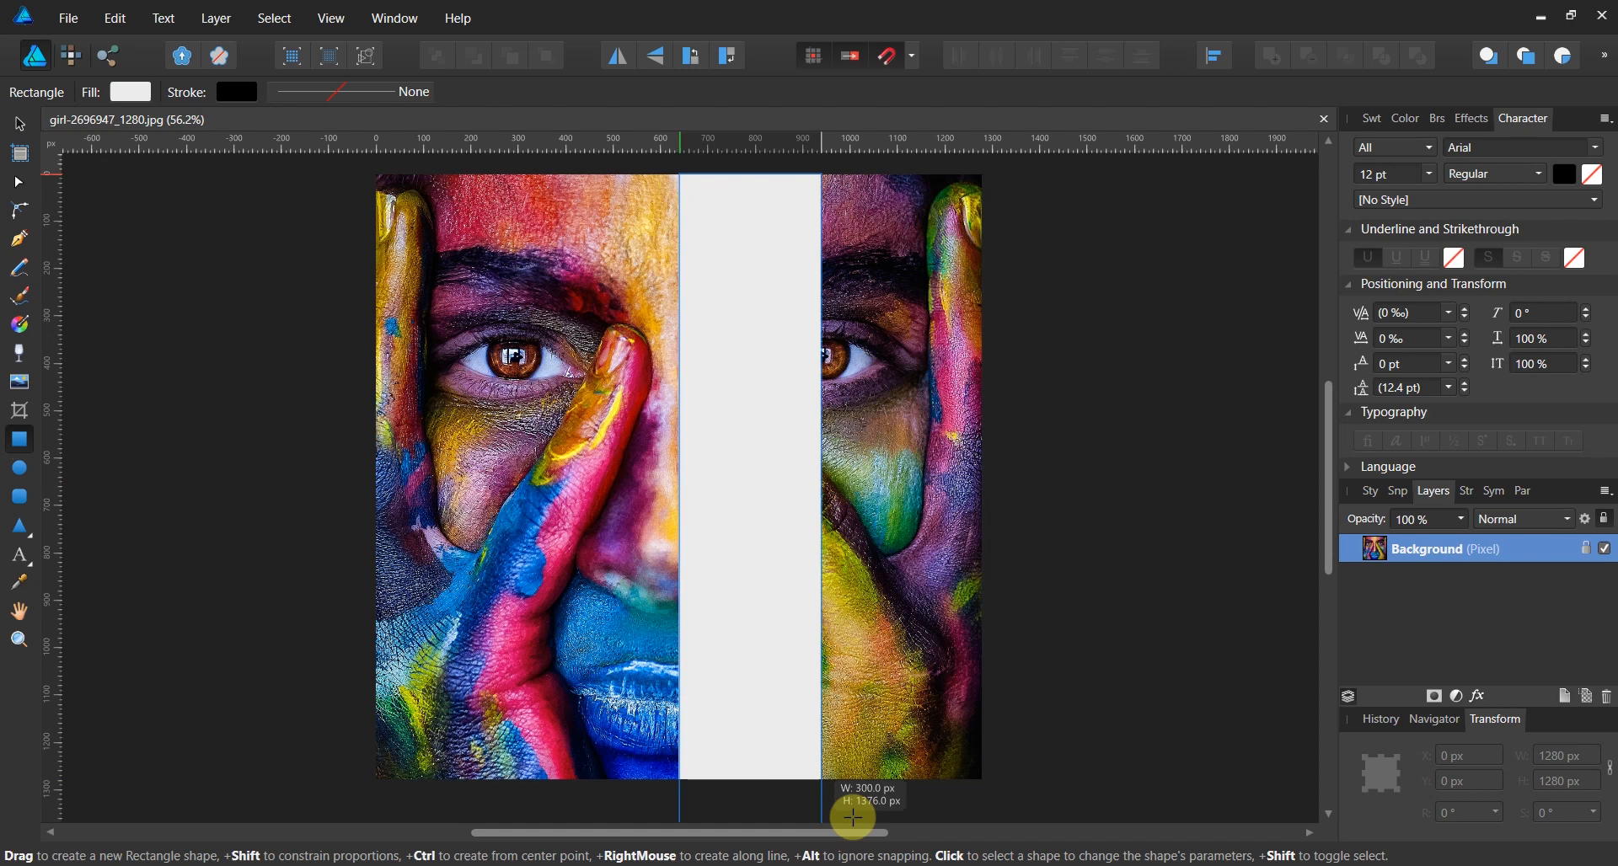
{"action": "left_click_drag", "start_coordinate": [851, 818], "coordinate": [987, 765]}
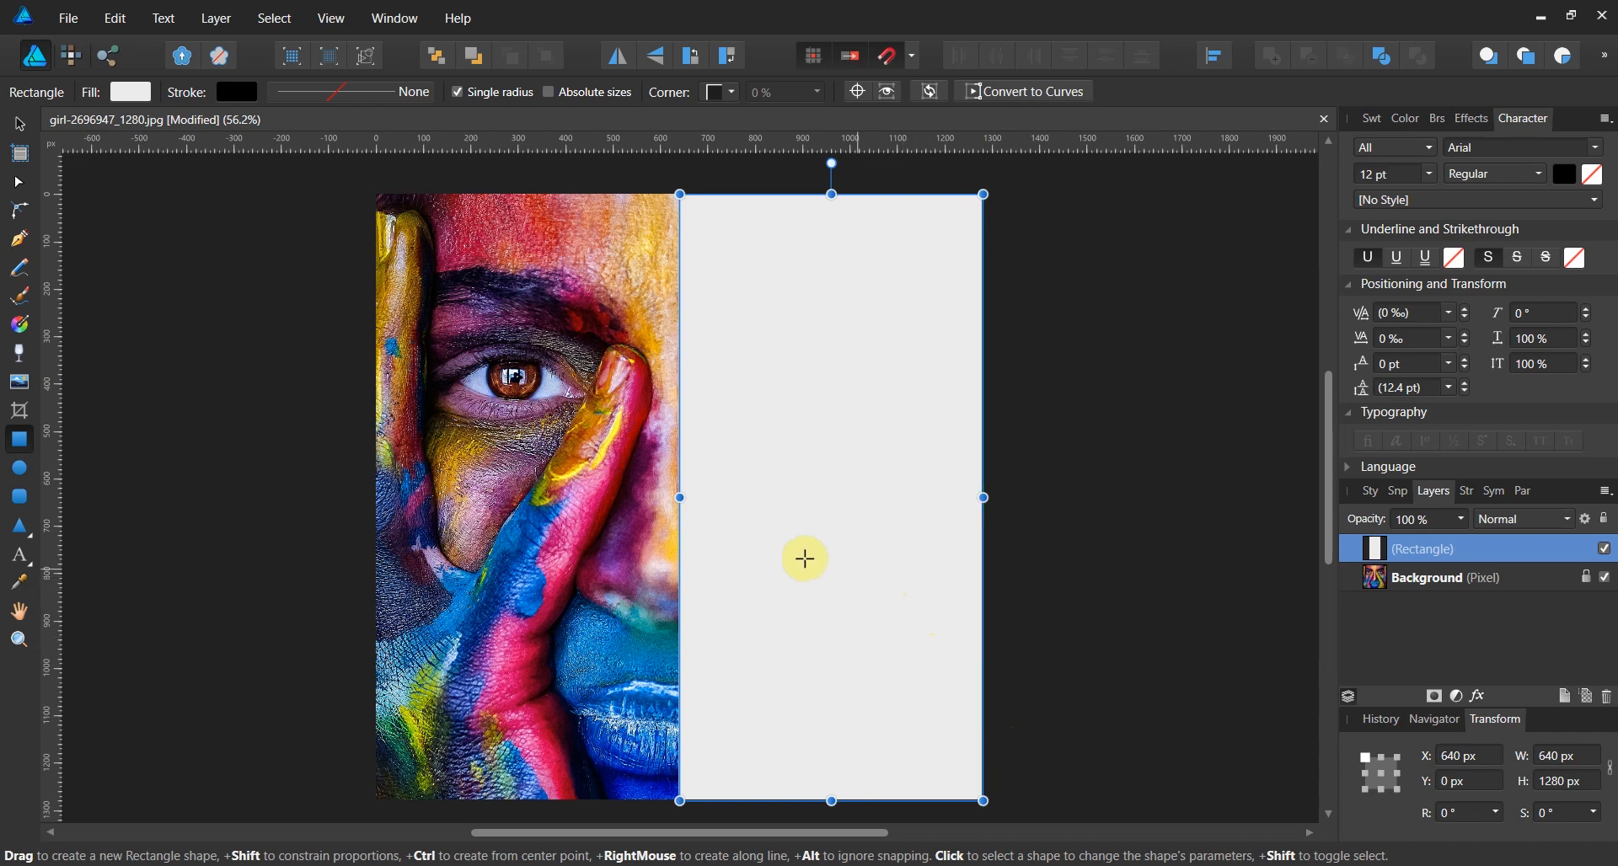
{"action": "mouse_move", "coordinate": [895, 58]}
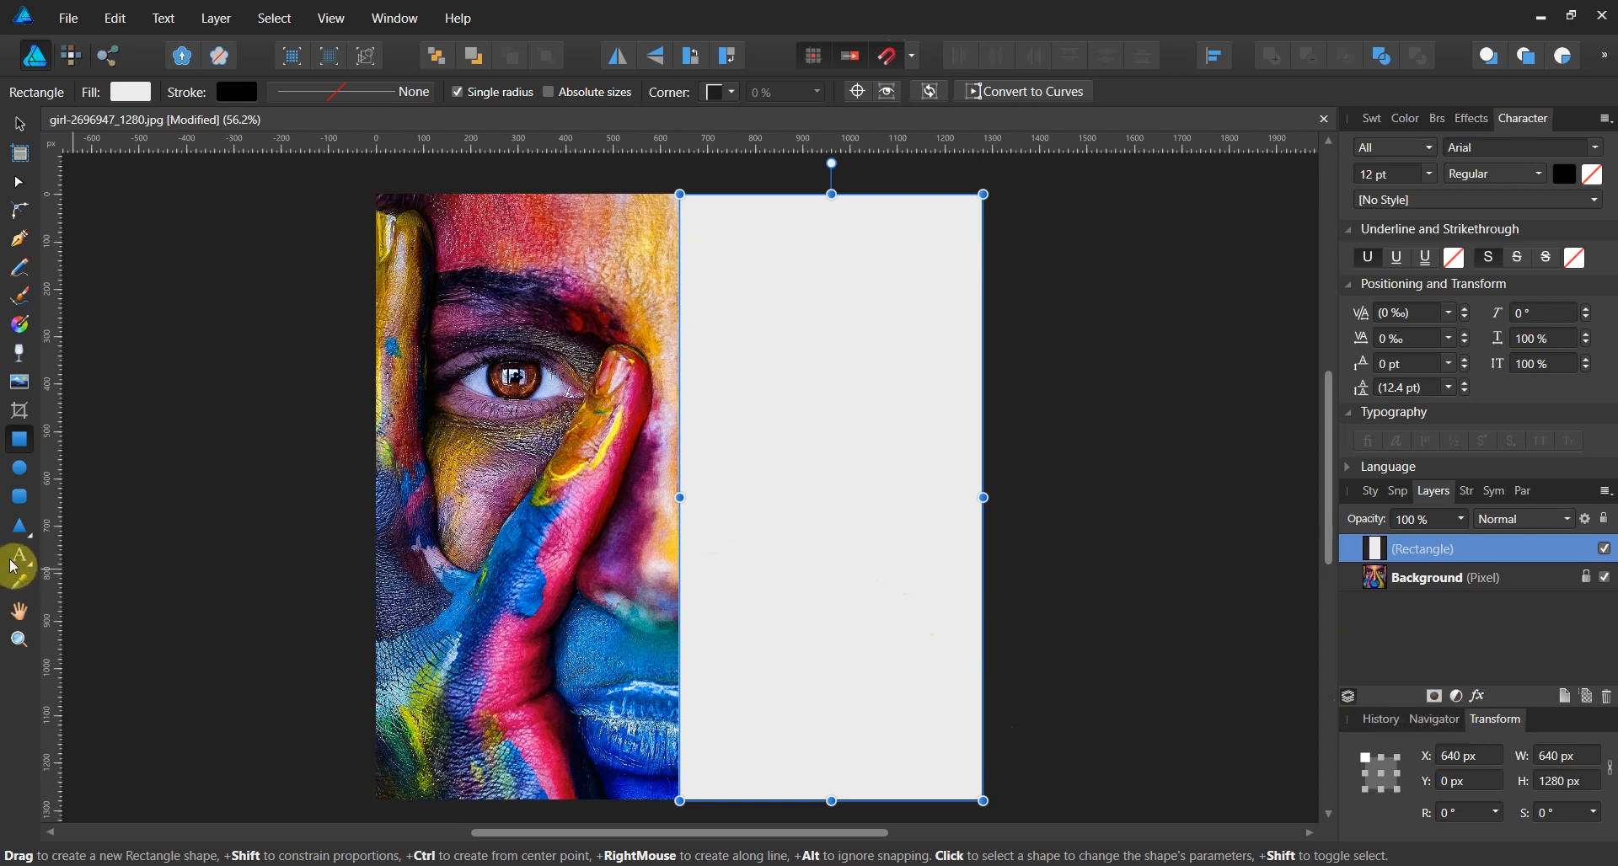
Add black artistic text VISUALIZE over three lines at the panel's left edge
{"action": "left_click", "coordinate": [18, 538]}
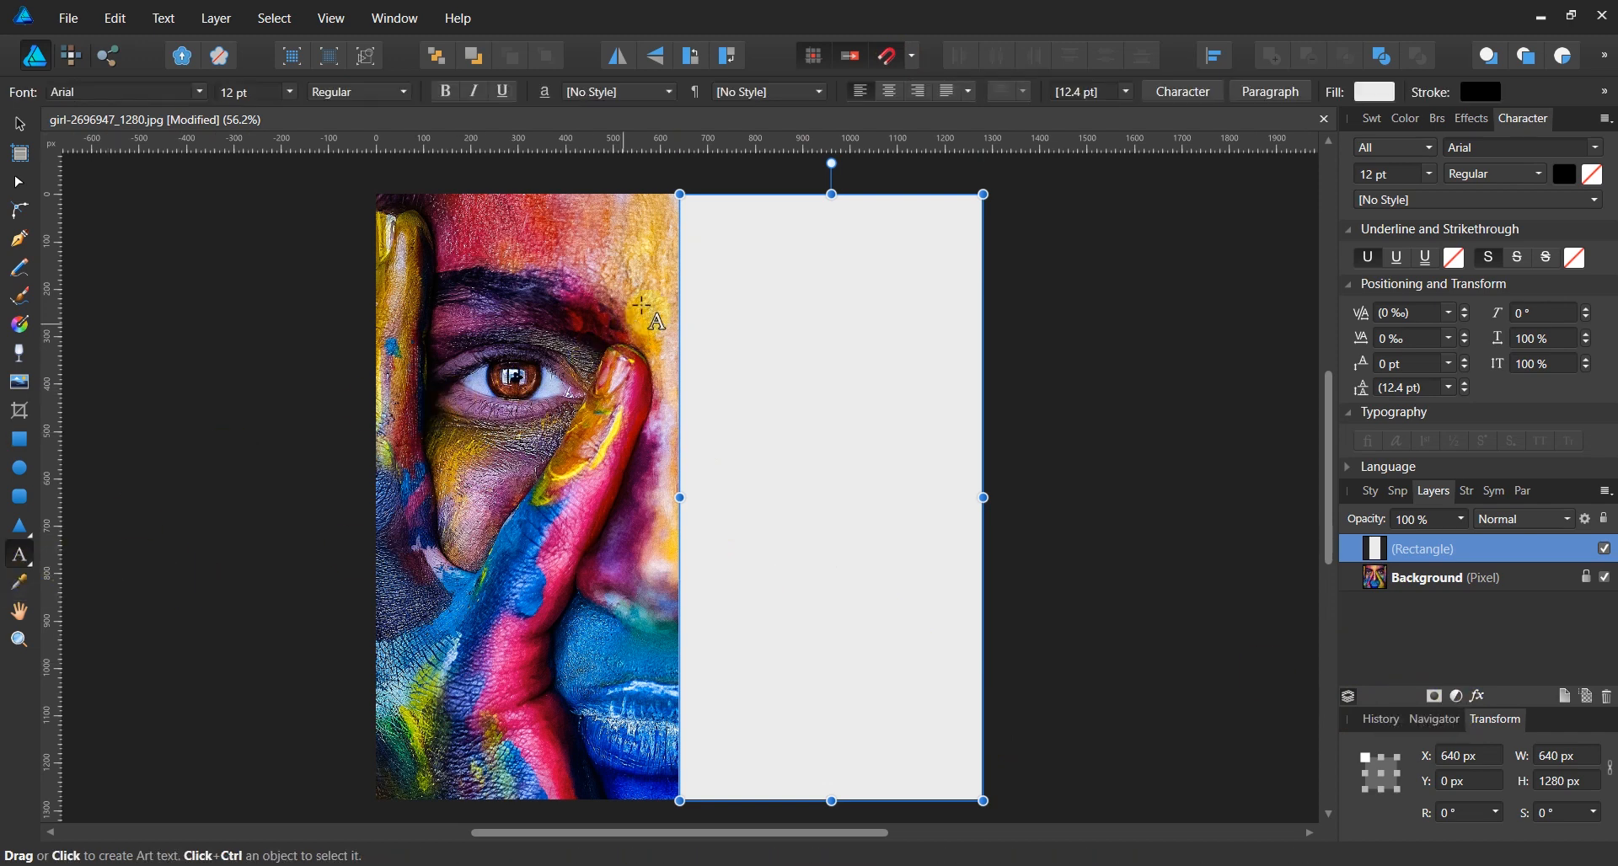
{"action": "mouse_move", "coordinate": [701, 241]}
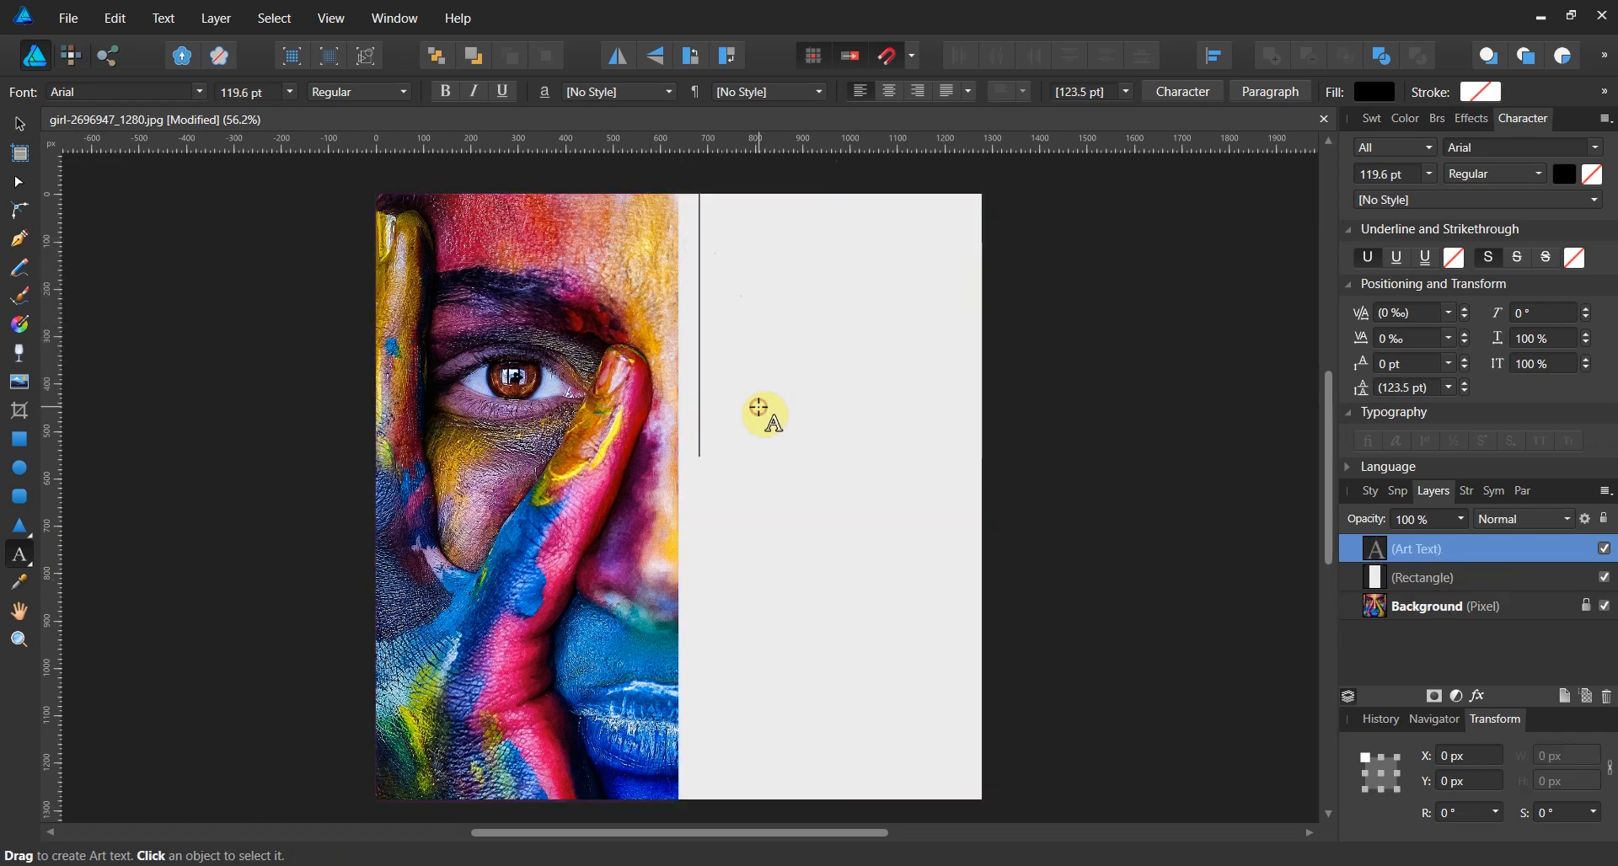
{"action": "type", "text": "VIS"}
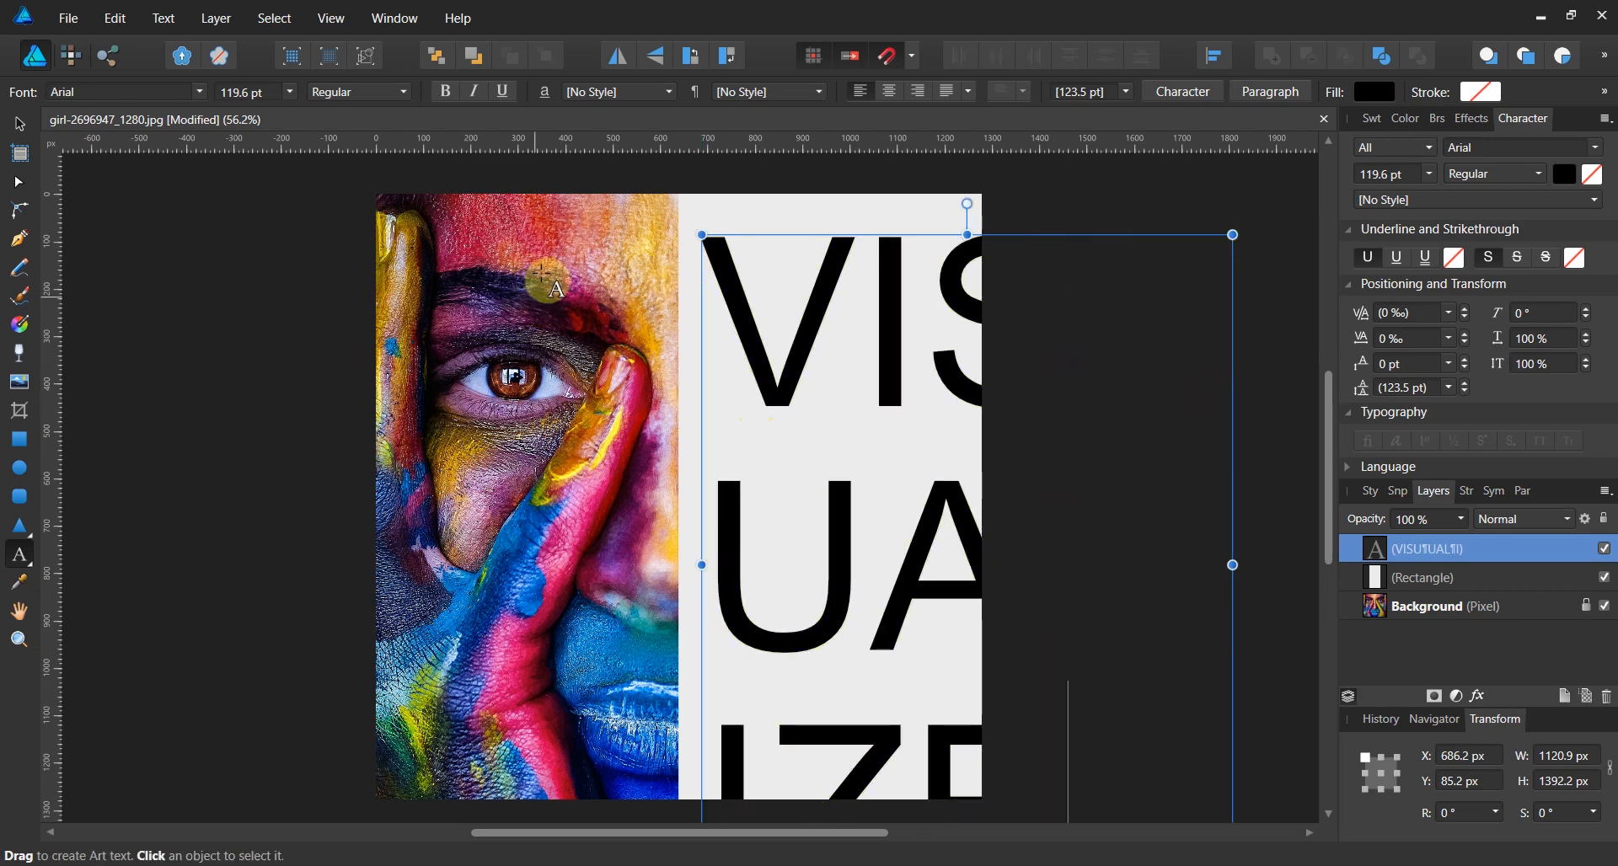
{"action": "mouse_move", "coordinate": [704, 234]}
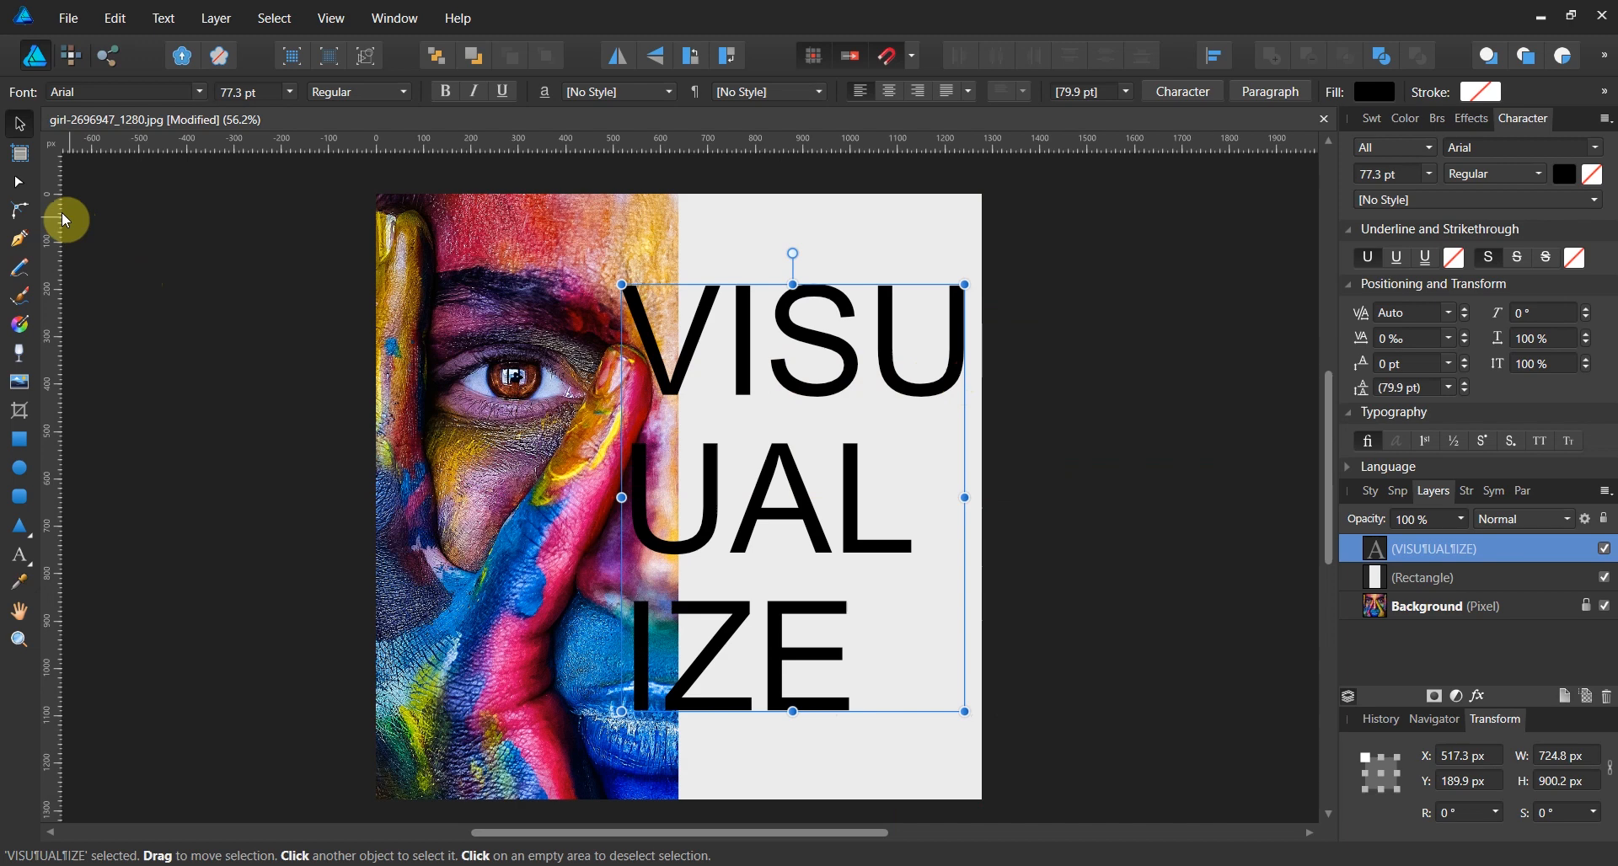
{"action": "mouse_move", "coordinate": [24, 549]}
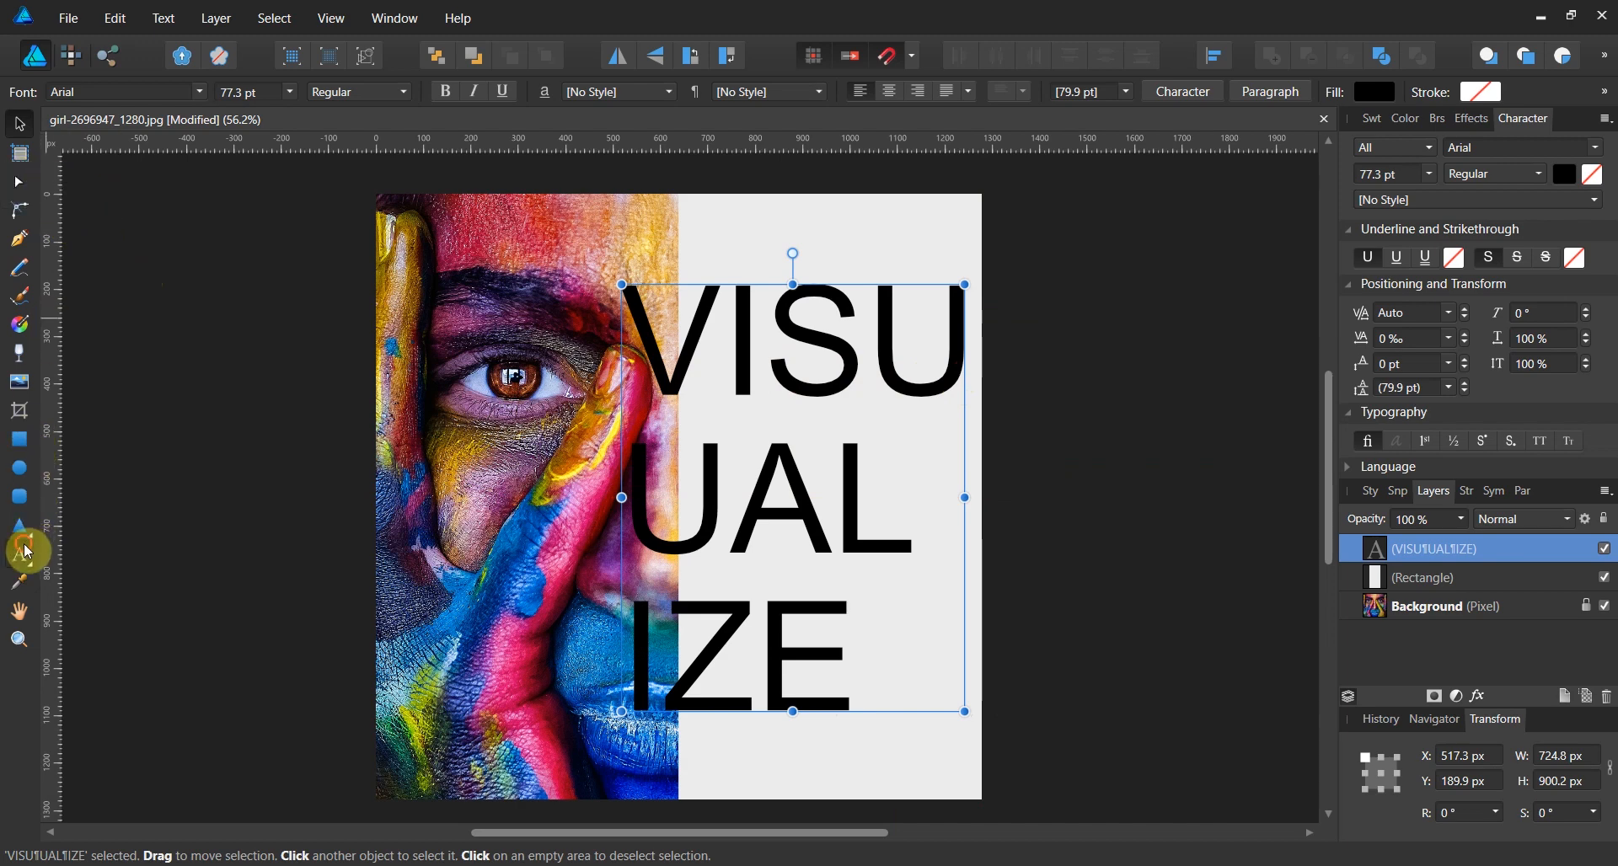
{"action": "left_click", "coordinate": [19, 556]}
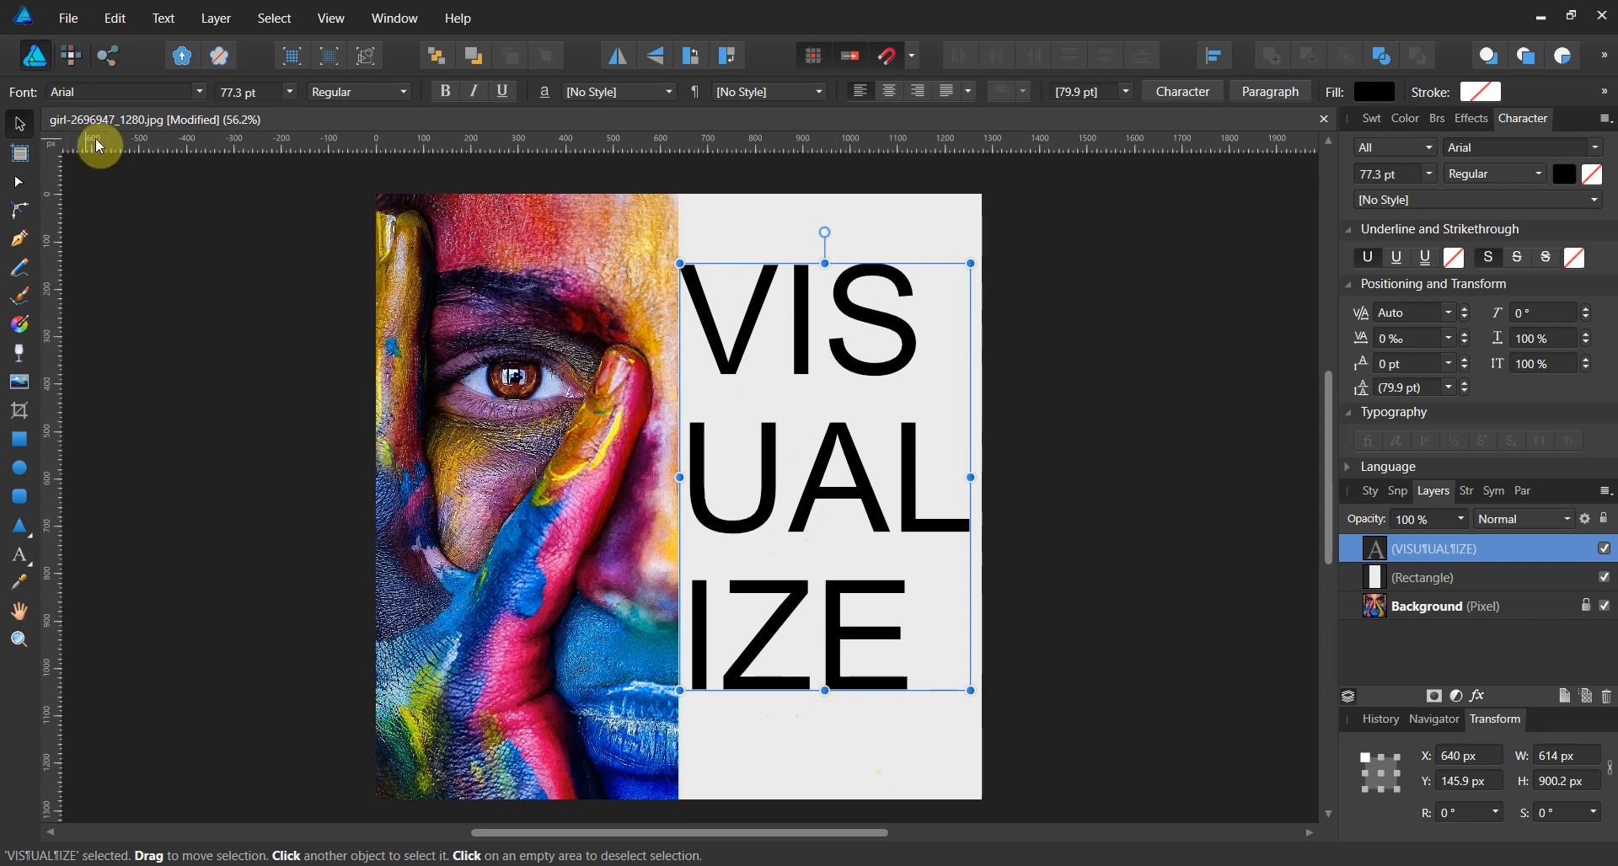
Set the VISUALIZE text font to Franklin Gothic Medium
{"action": "left_click", "coordinate": [812, 634]}
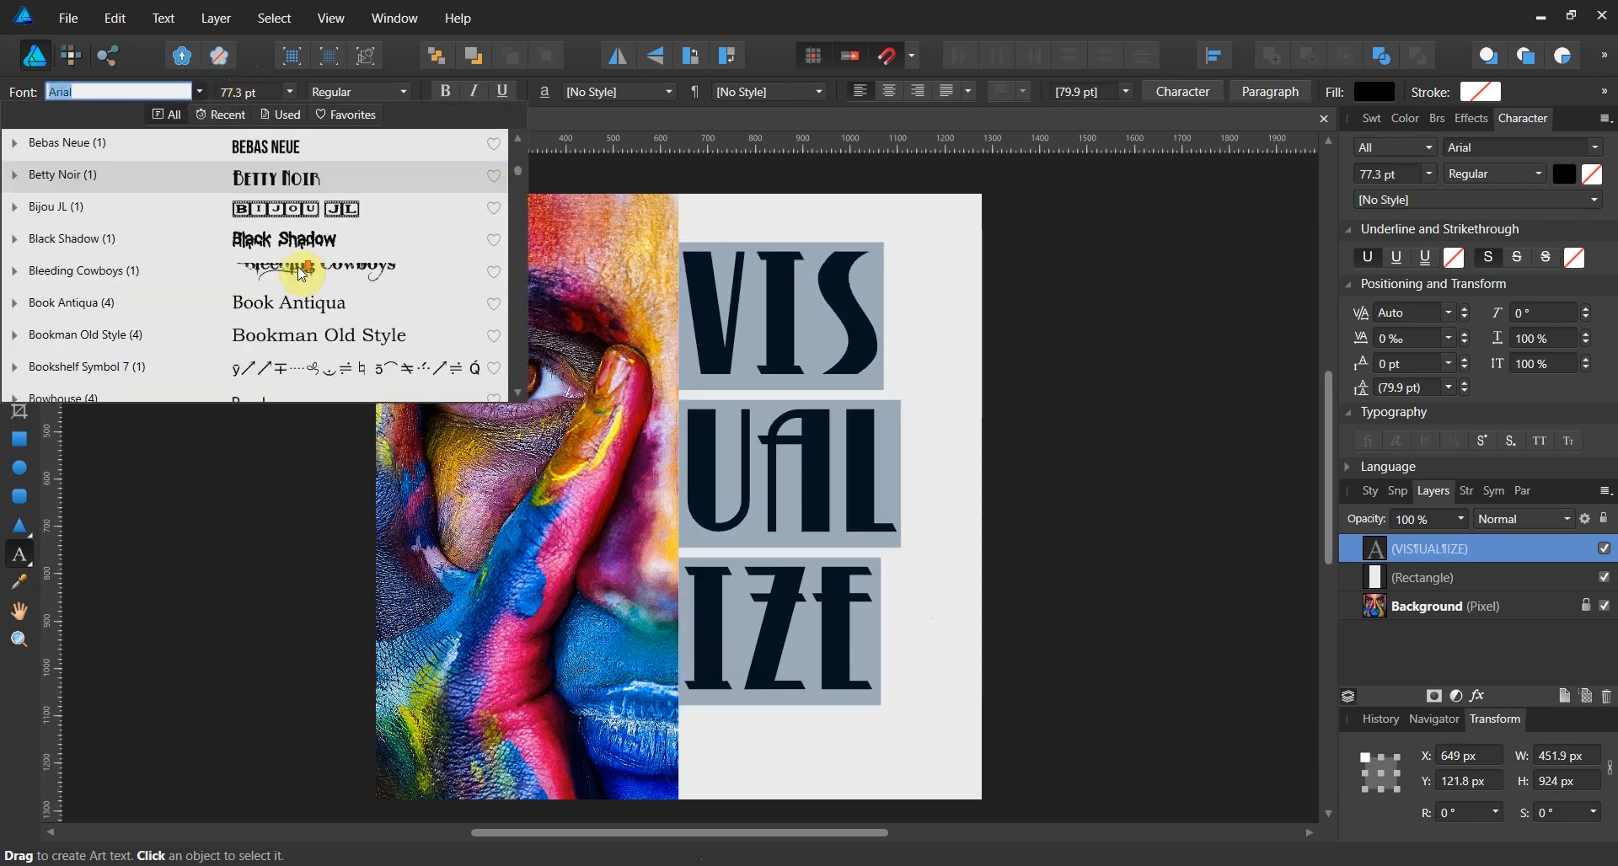
{"action": "scroll", "scroll_direction": "down", "scroll_amount": 3}
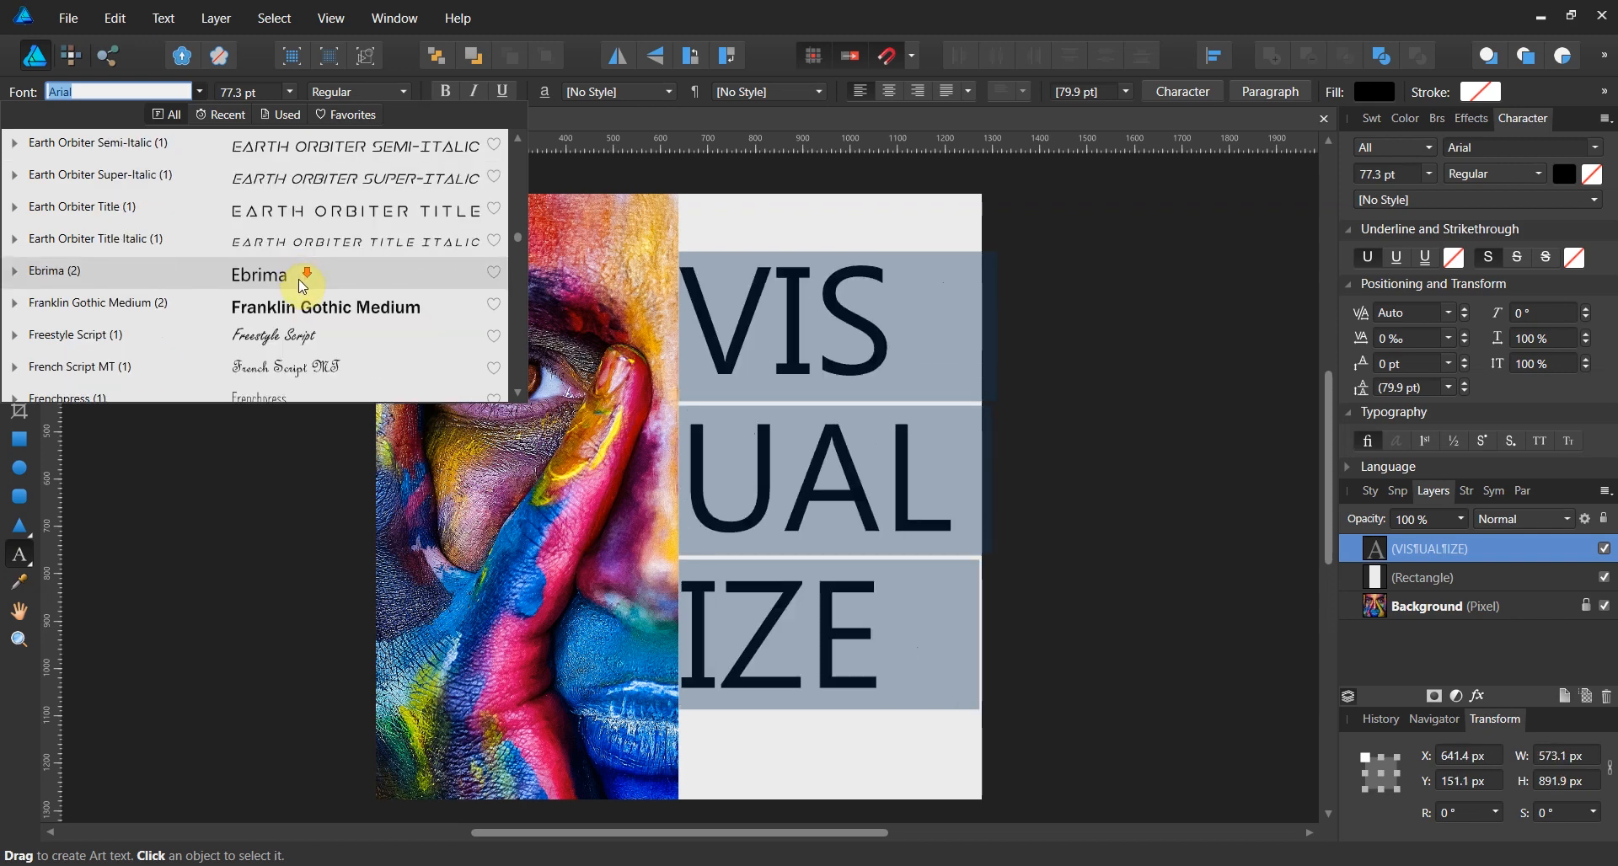
{"action": "left_click", "coordinate": [300, 300]}
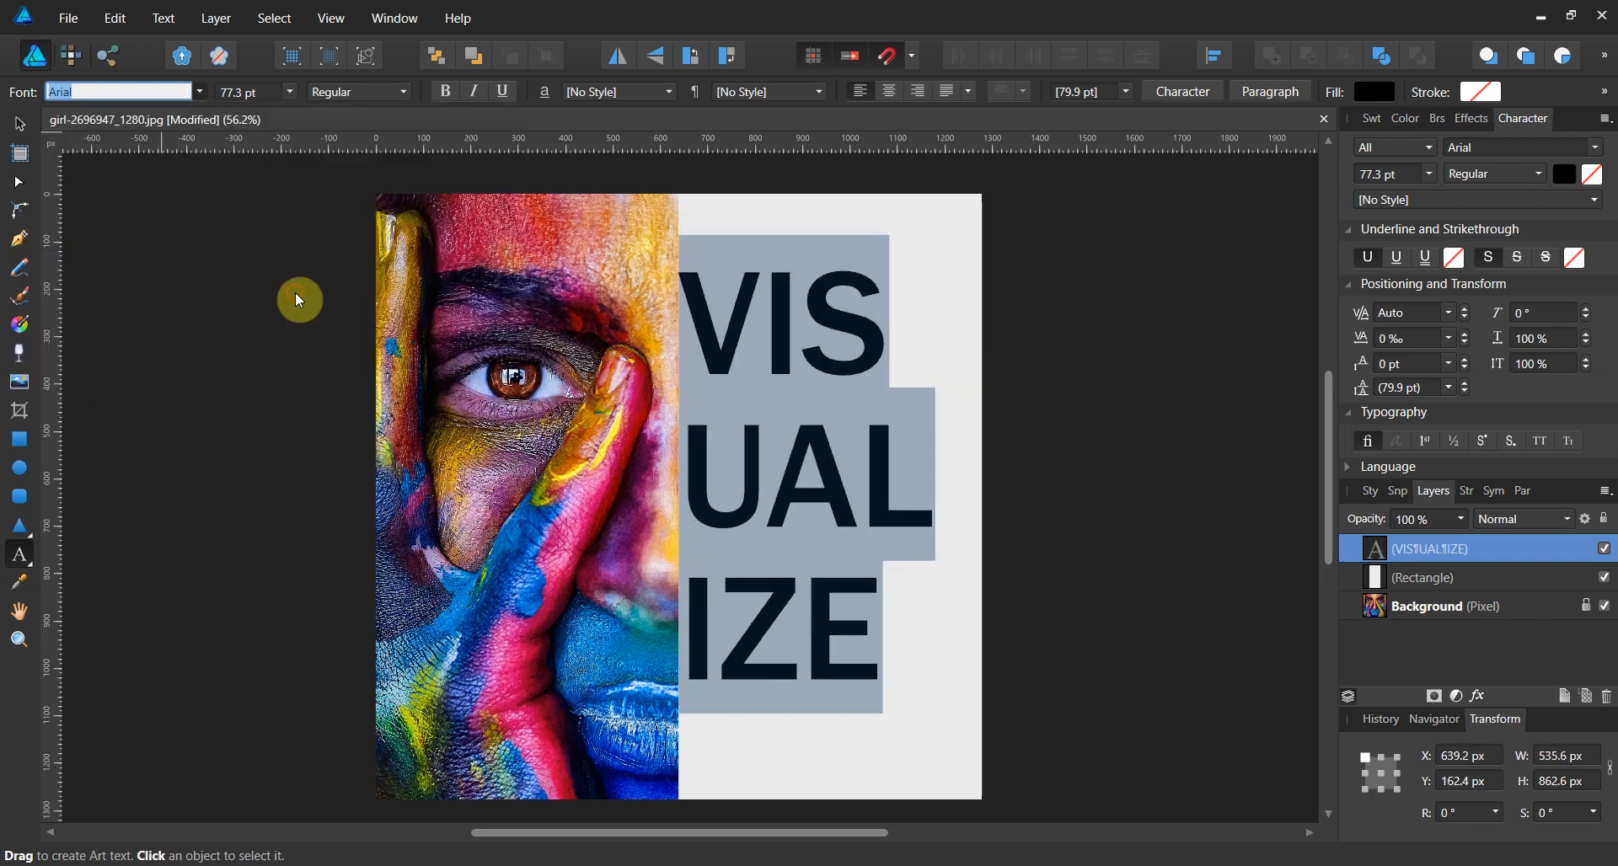
{"action": "left_click", "coordinate": [117, 91]}
{"action": "type", "text": "Franklin Gothic Medium"}
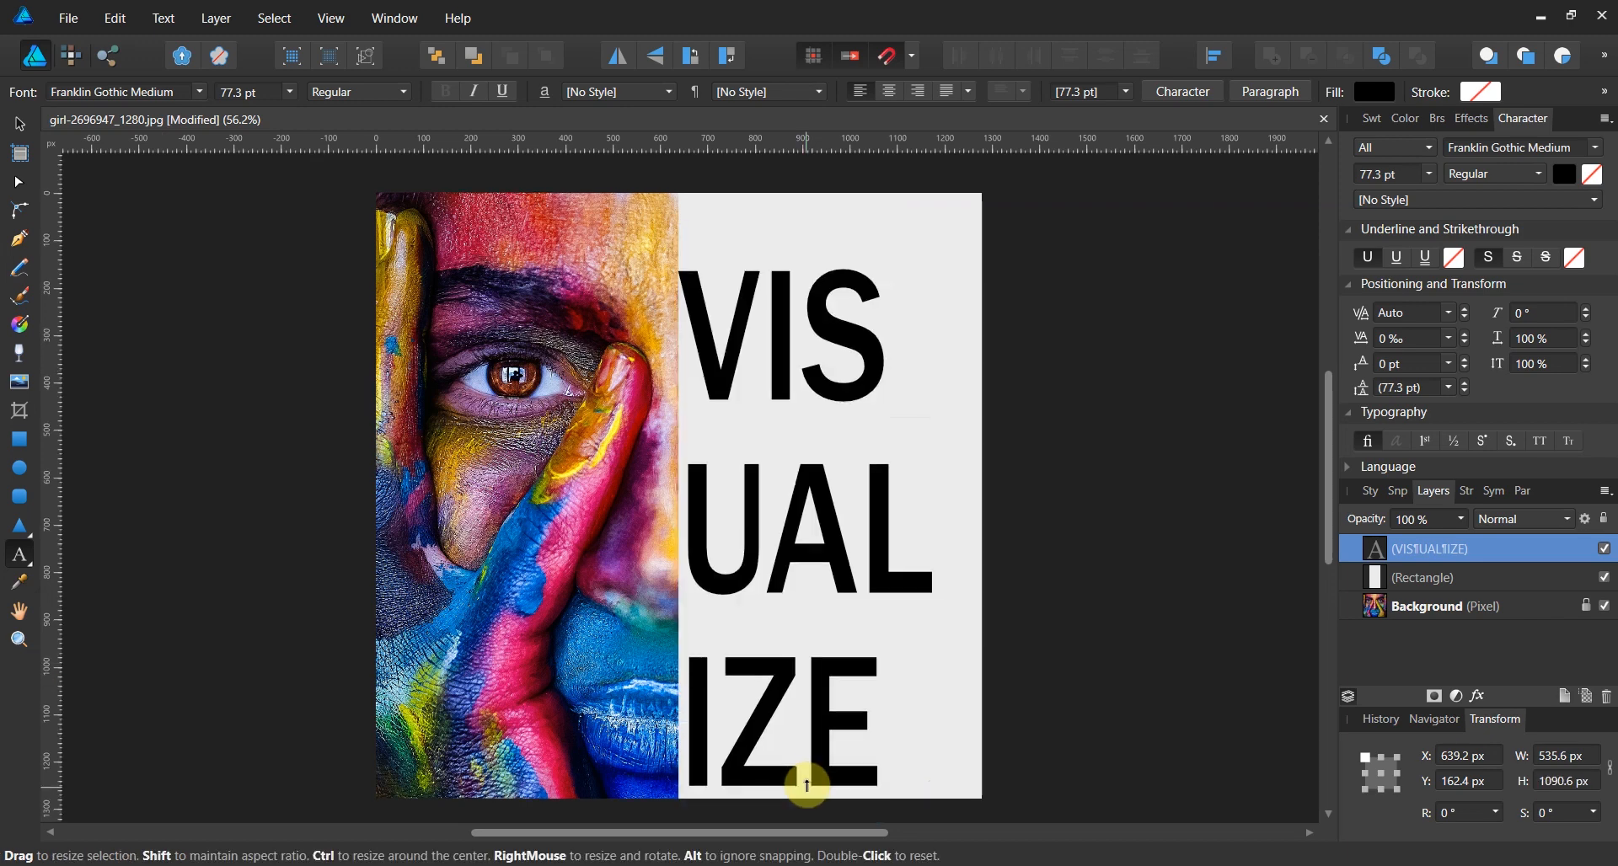
Scale the text frame to about 108 pt, filling the panel top-to-bottom and edge-to-edge
{"action": "left_click_drag", "start_coordinate": [805, 786], "coordinate": [806, 795]}
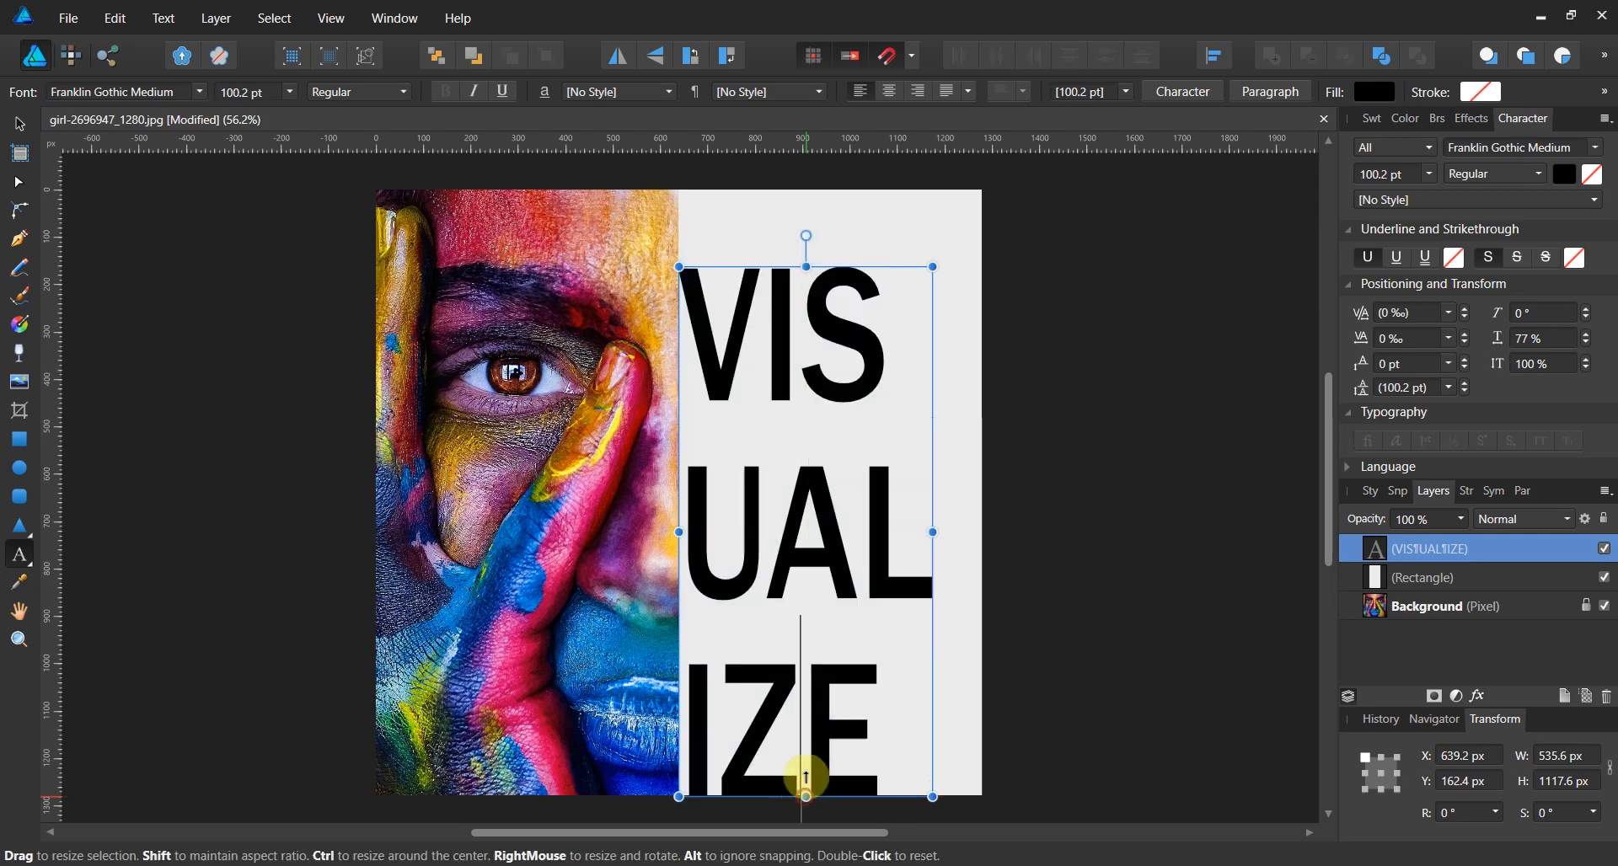
{"action": "left_click_drag", "start_coordinate": [806, 797], "coordinate": [806, 785]}
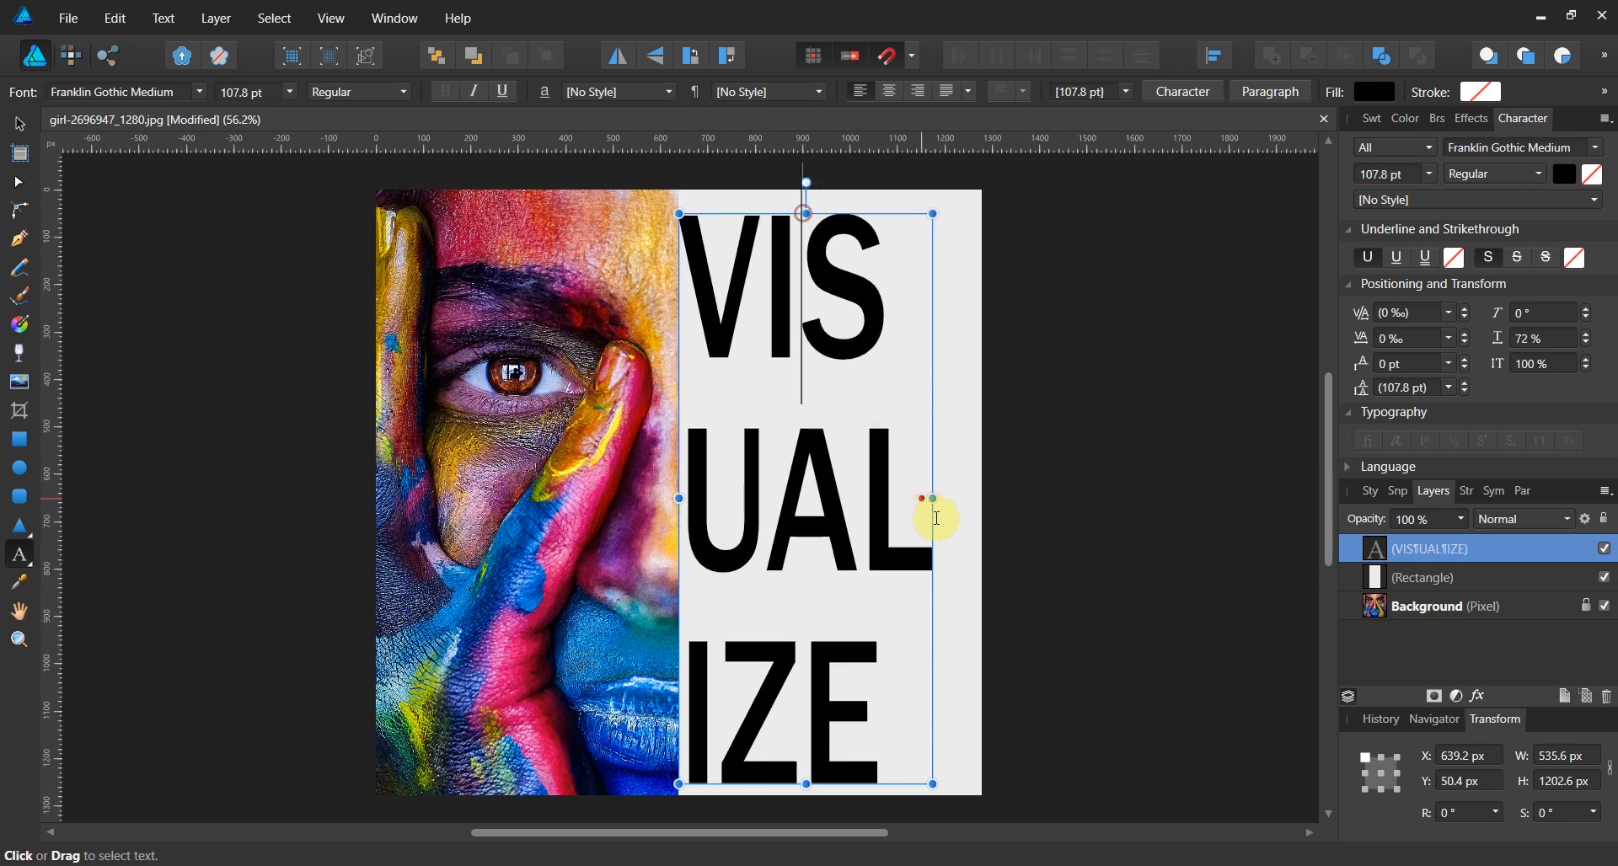
{"action": "left_click_drag", "start_coordinate": [934, 500], "coordinate": [975, 501]}
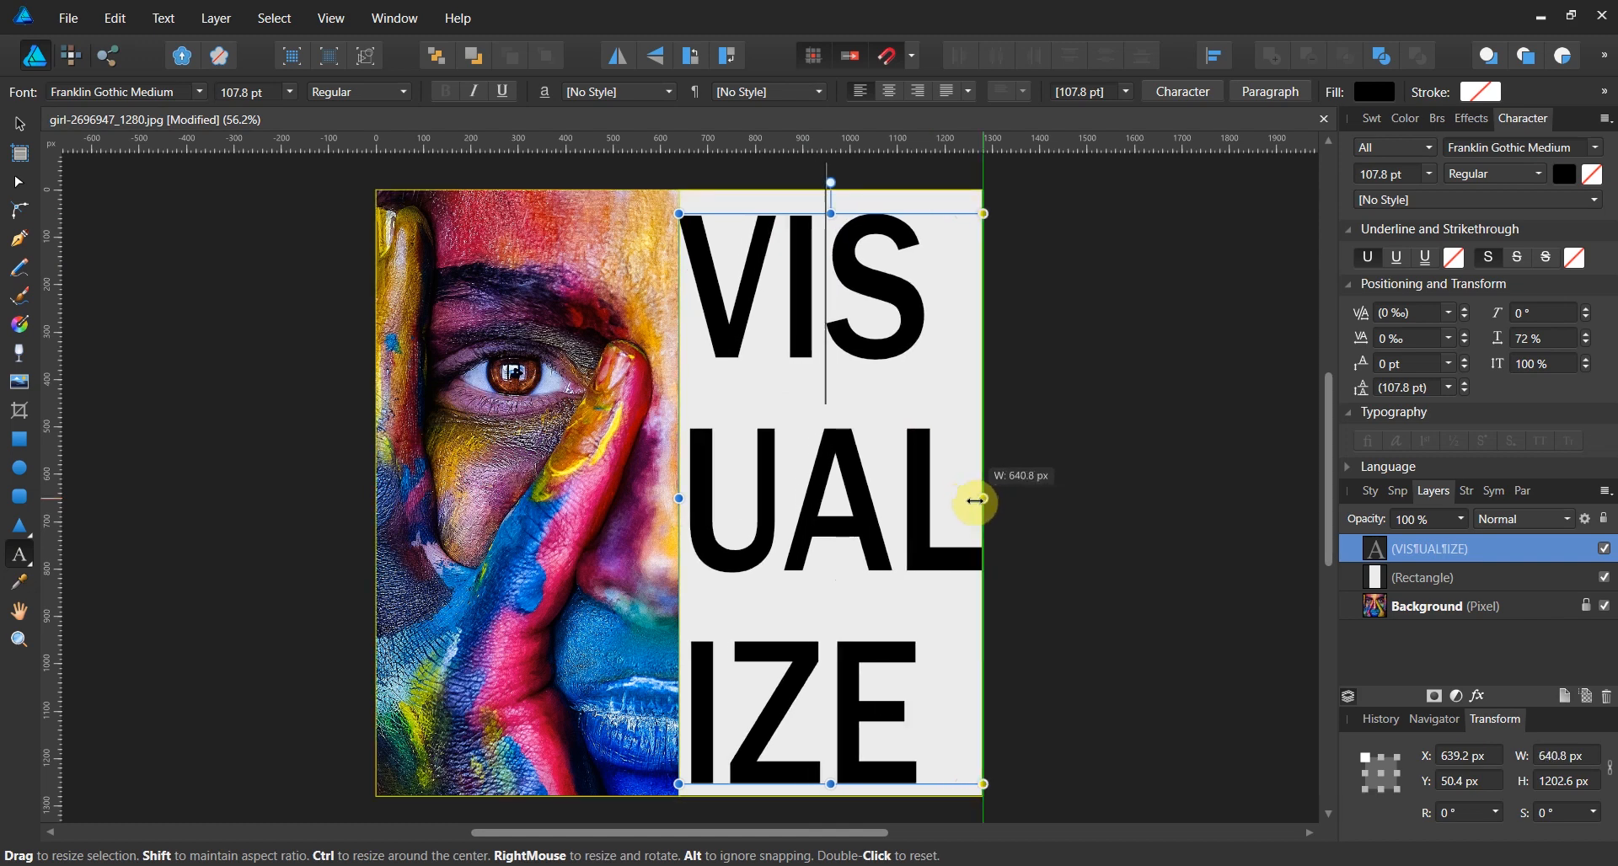
{"action": "left_click_drag", "start_coordinate": [978, 500], "coordinate": [967, 500]}
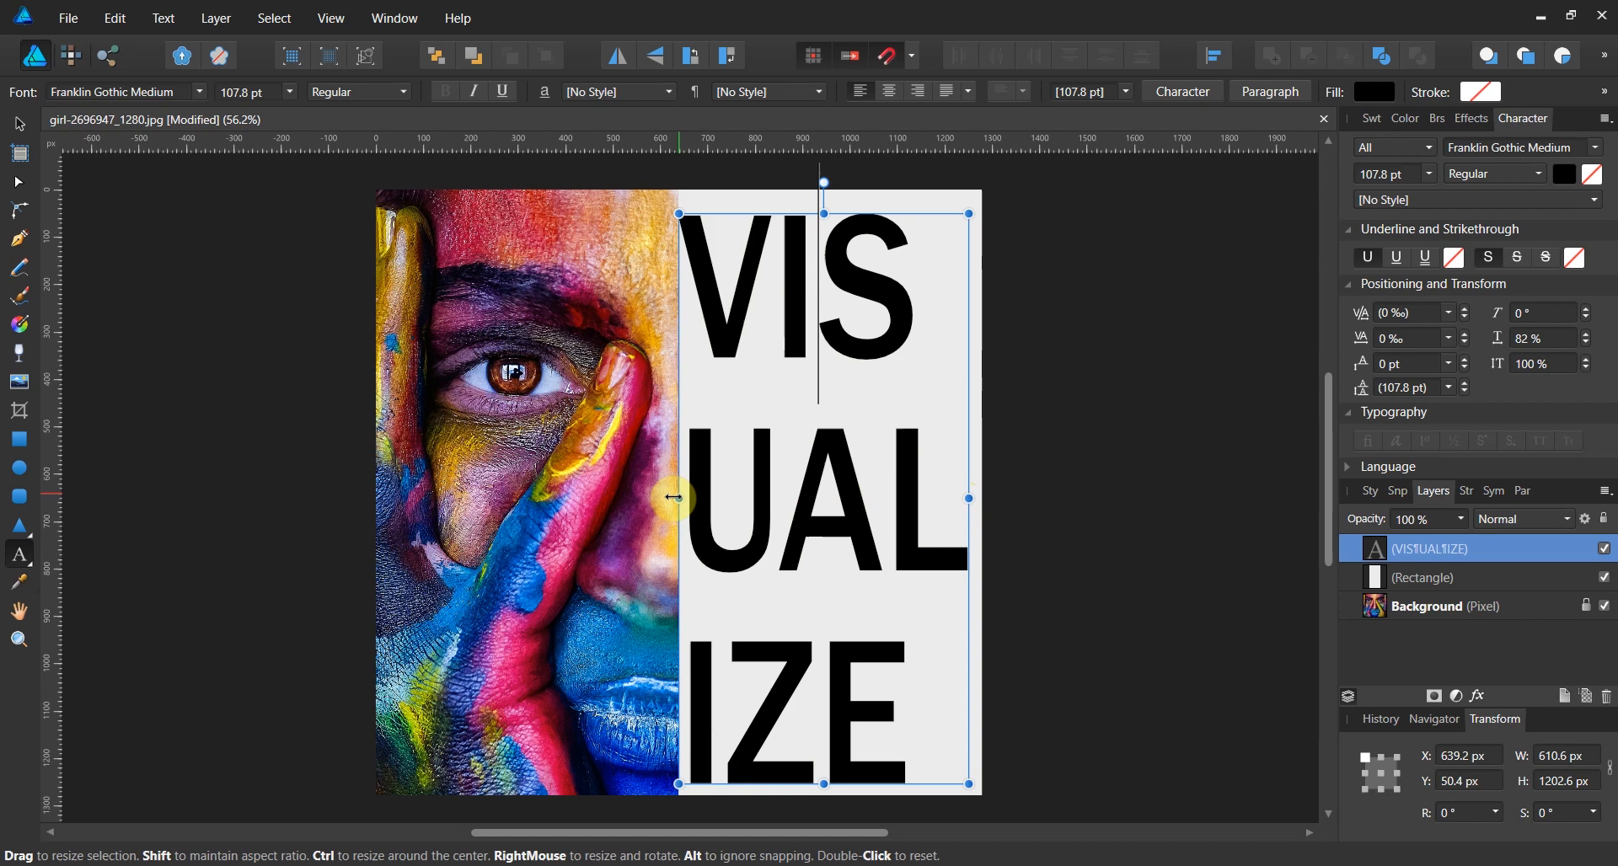
{"action": "mouse_move", "coordinate": [798, 216]}
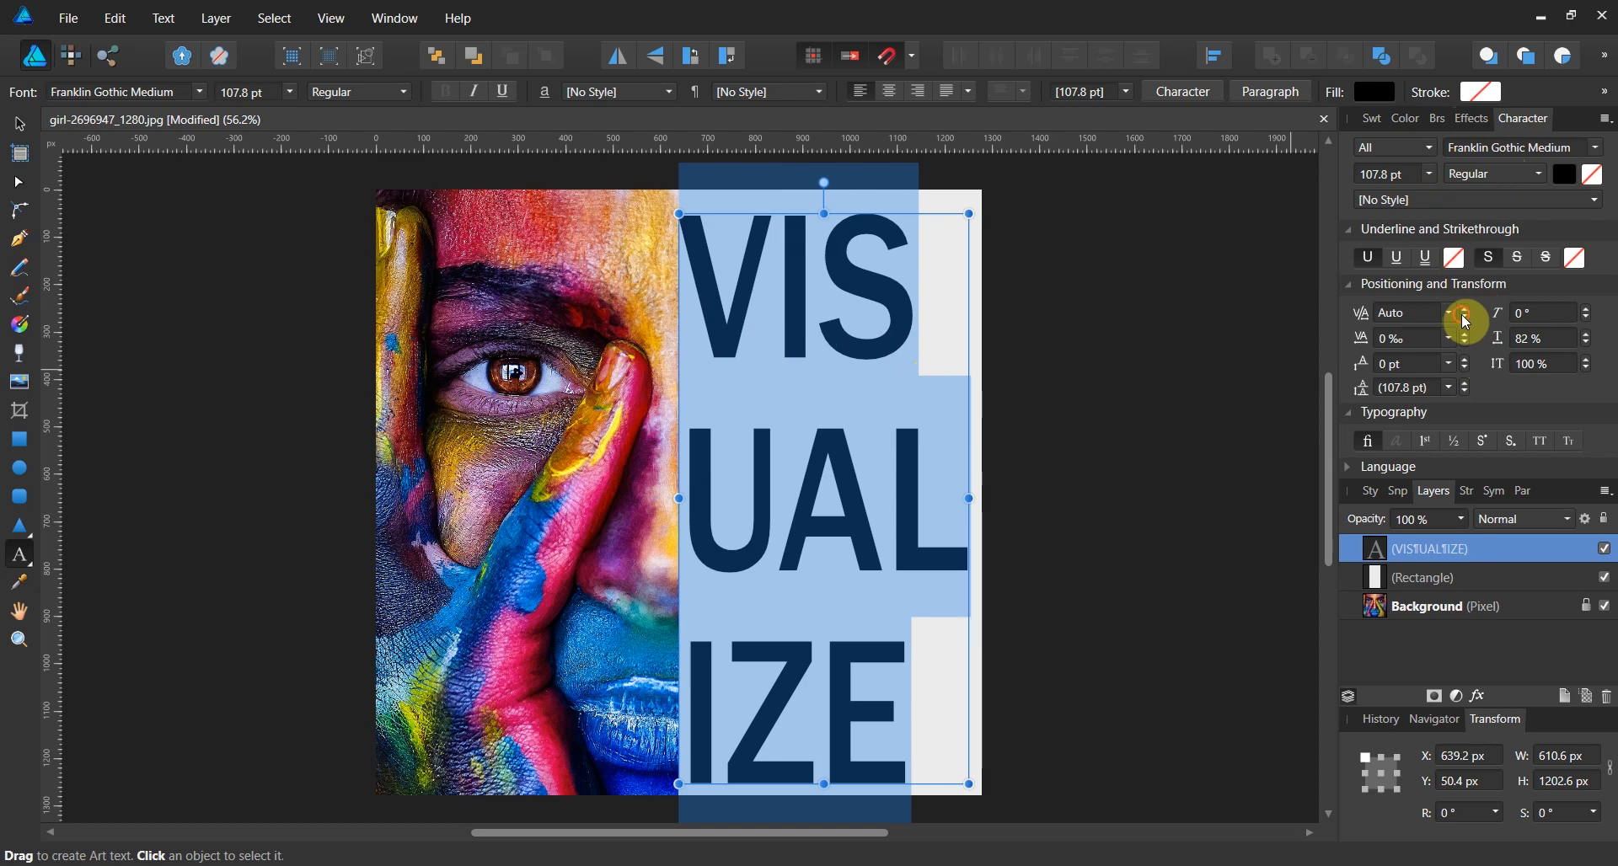
{"action": "mouse_move", "coordinate": [1463, 408]}
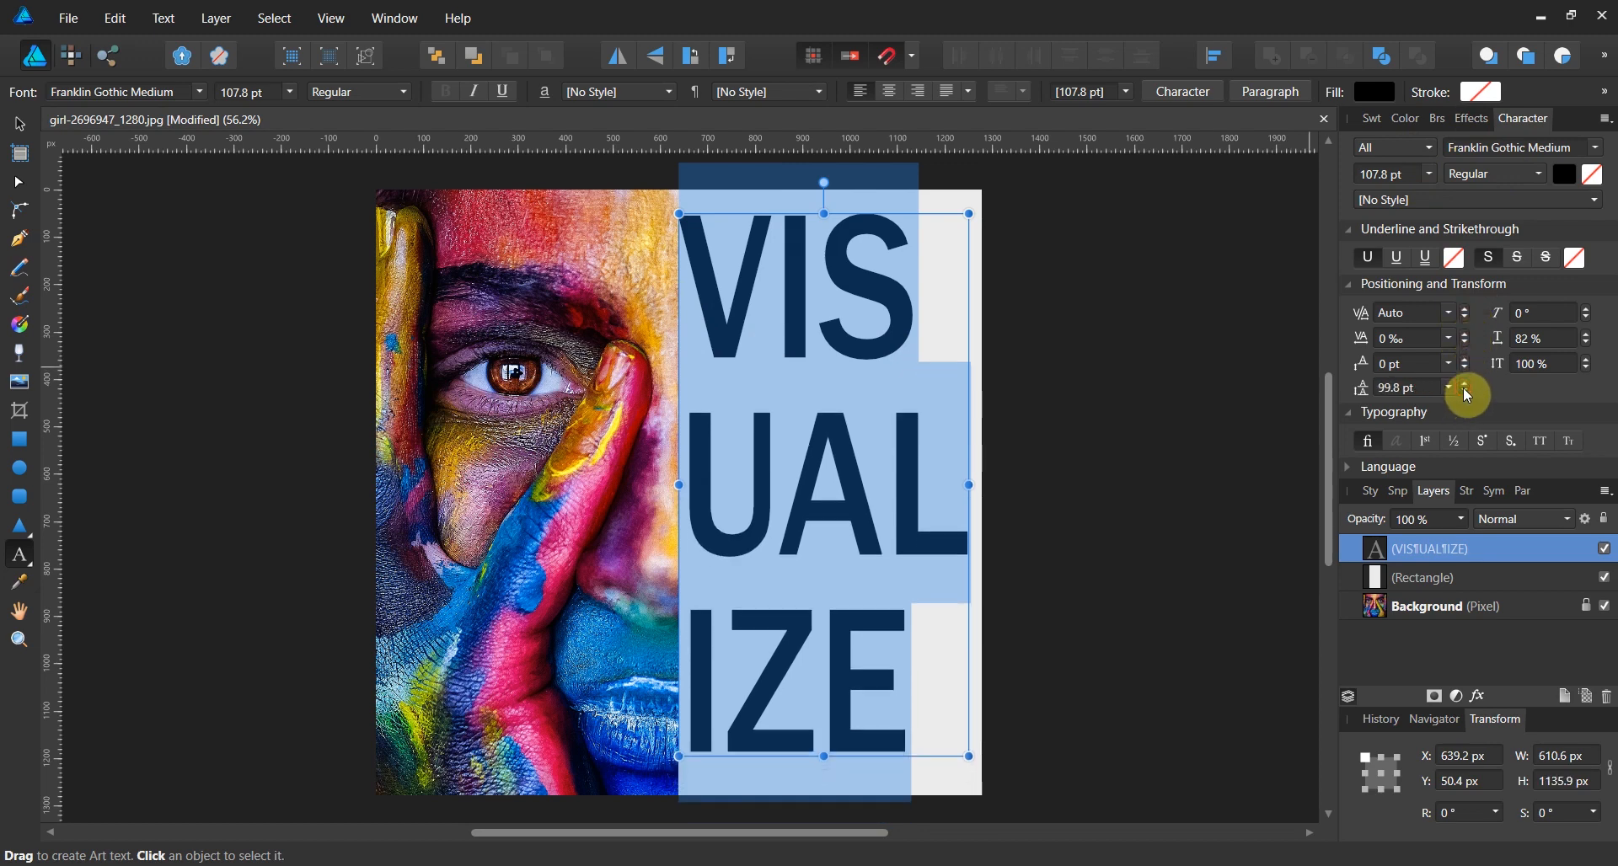
Lower the leading to 90.8 pt and stretch the letters to the panel bottom at 121.2 pt
{"action": "left_click", "coordinate": [1463, 392]}
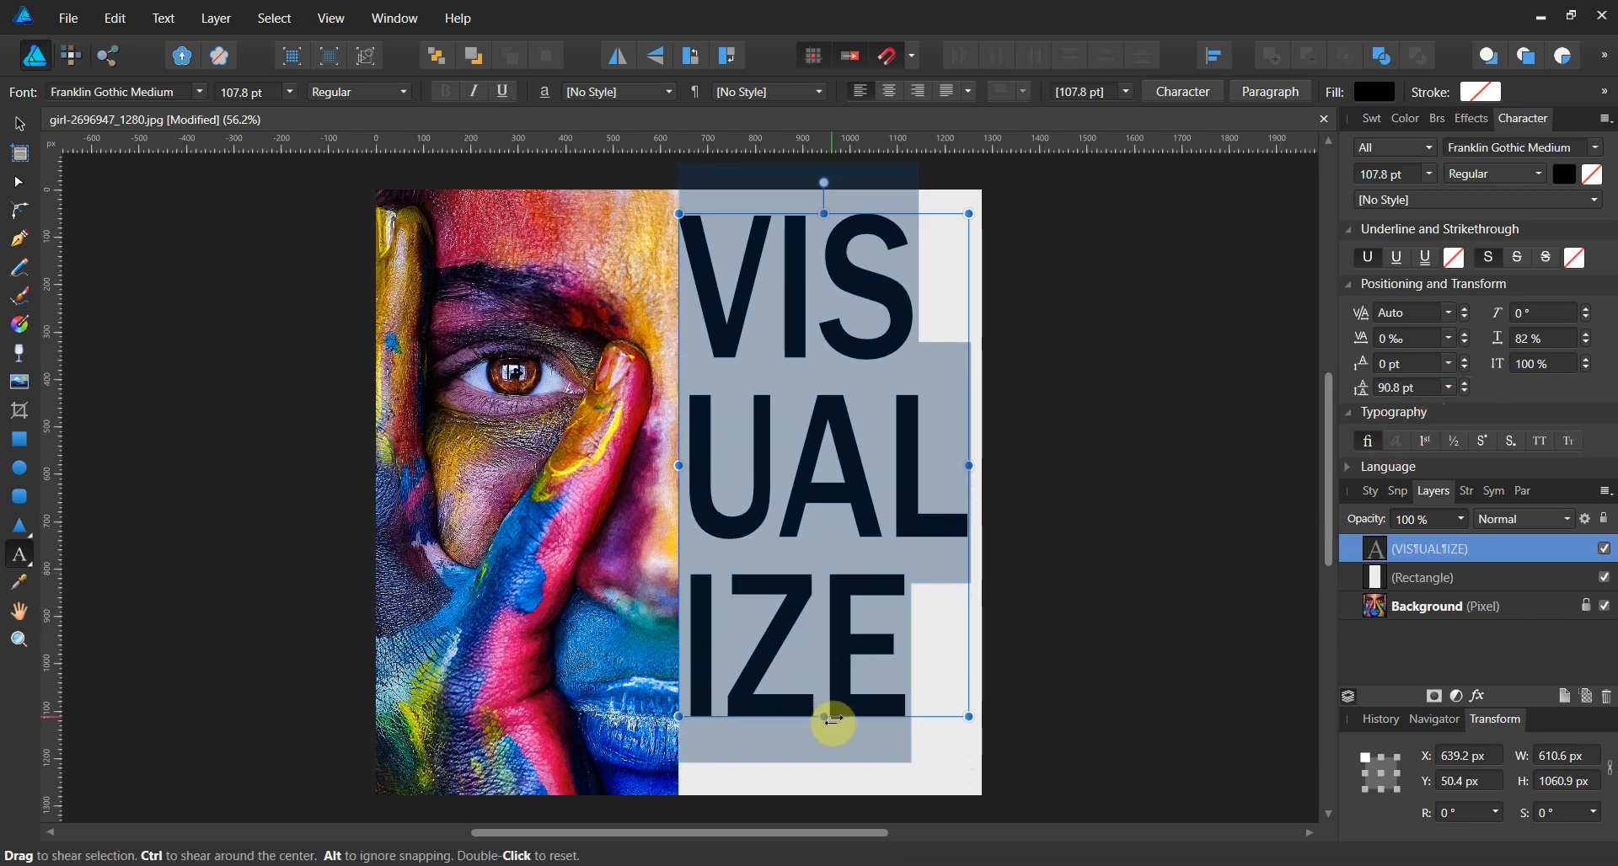
{"action": "left_click_drag", "start_coordinate": [829, 719], "coordinate": [826, 773]}
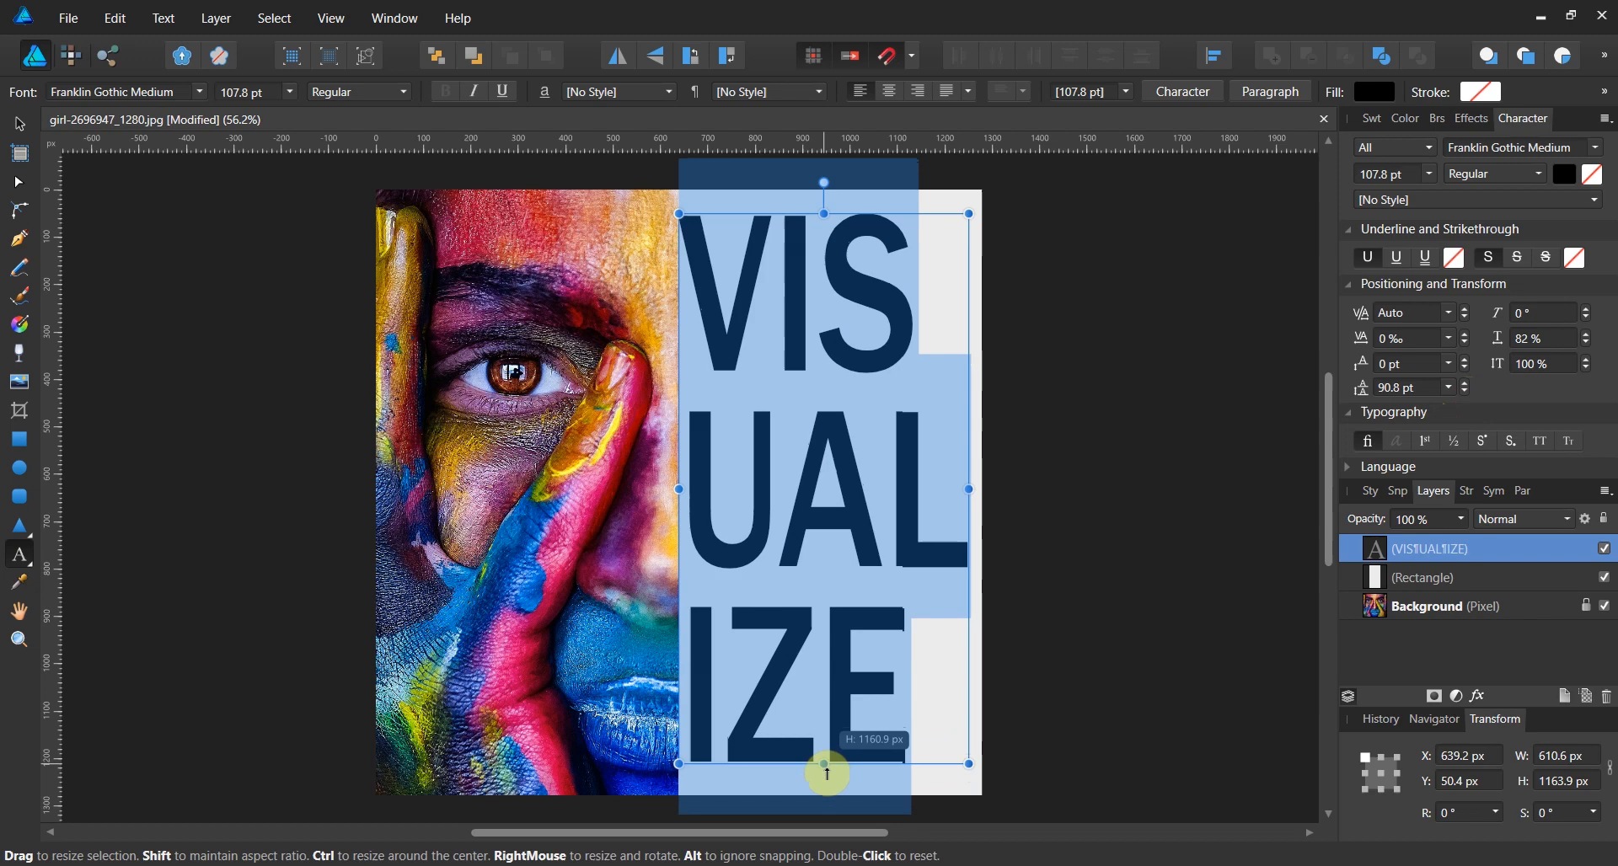
{"action": "left_click_drag", "start_coordinate": [824, 763], "coordinate": [824, 776]}
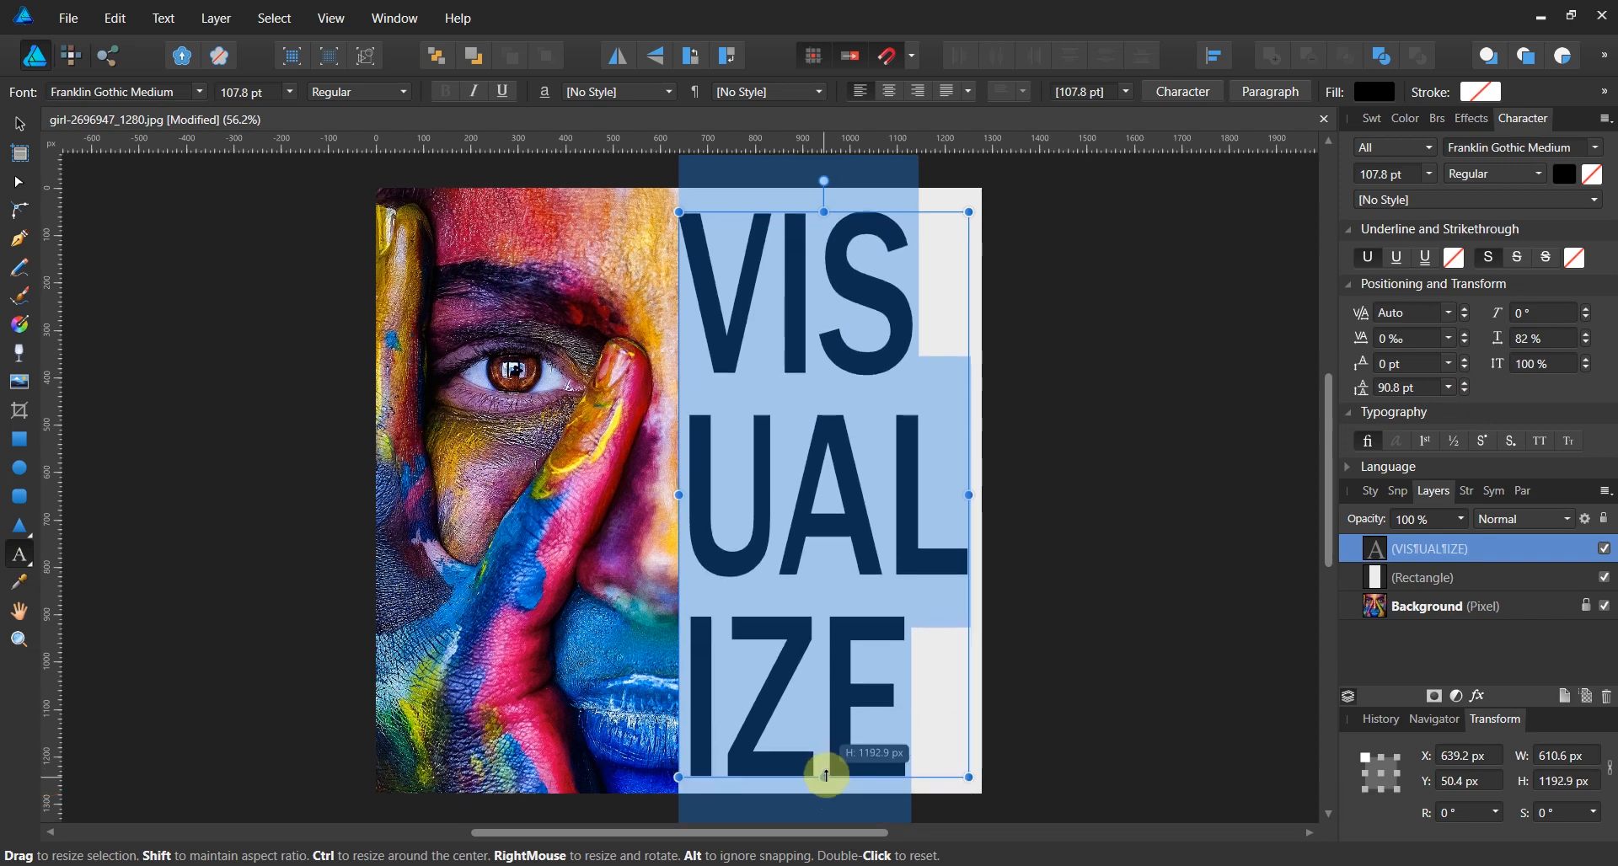
{"action": "left_click_drag", "start_coordinate": [826, 773], "coordinate": [825, 686]}
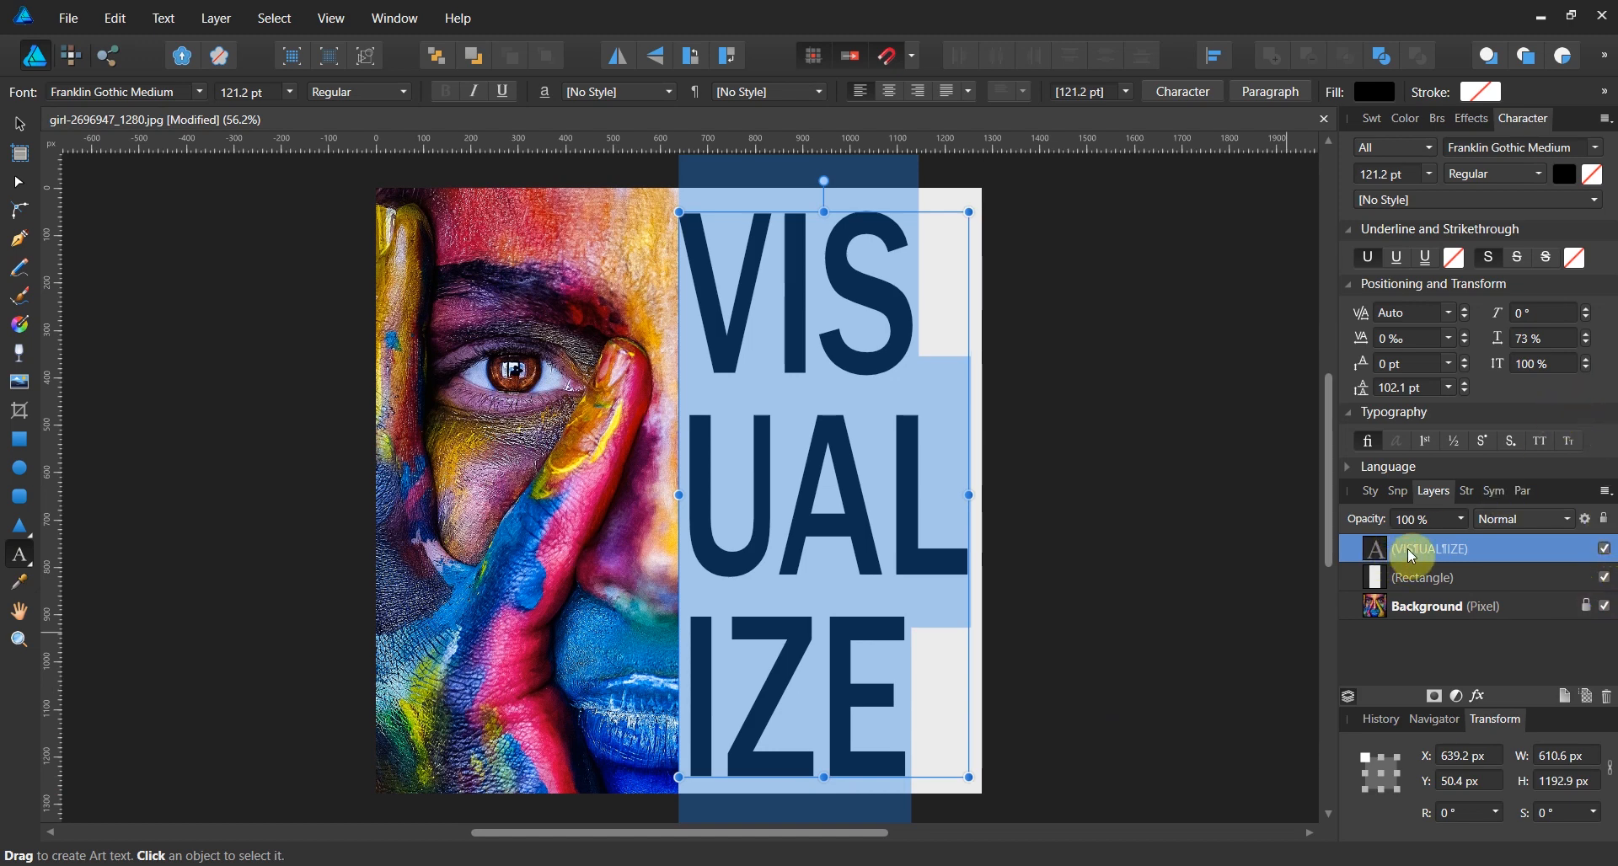
Convert VISUALIZE to letter curves and select the Rectangle layer
{"action": "left_click", "coordinate": [216, 18]}
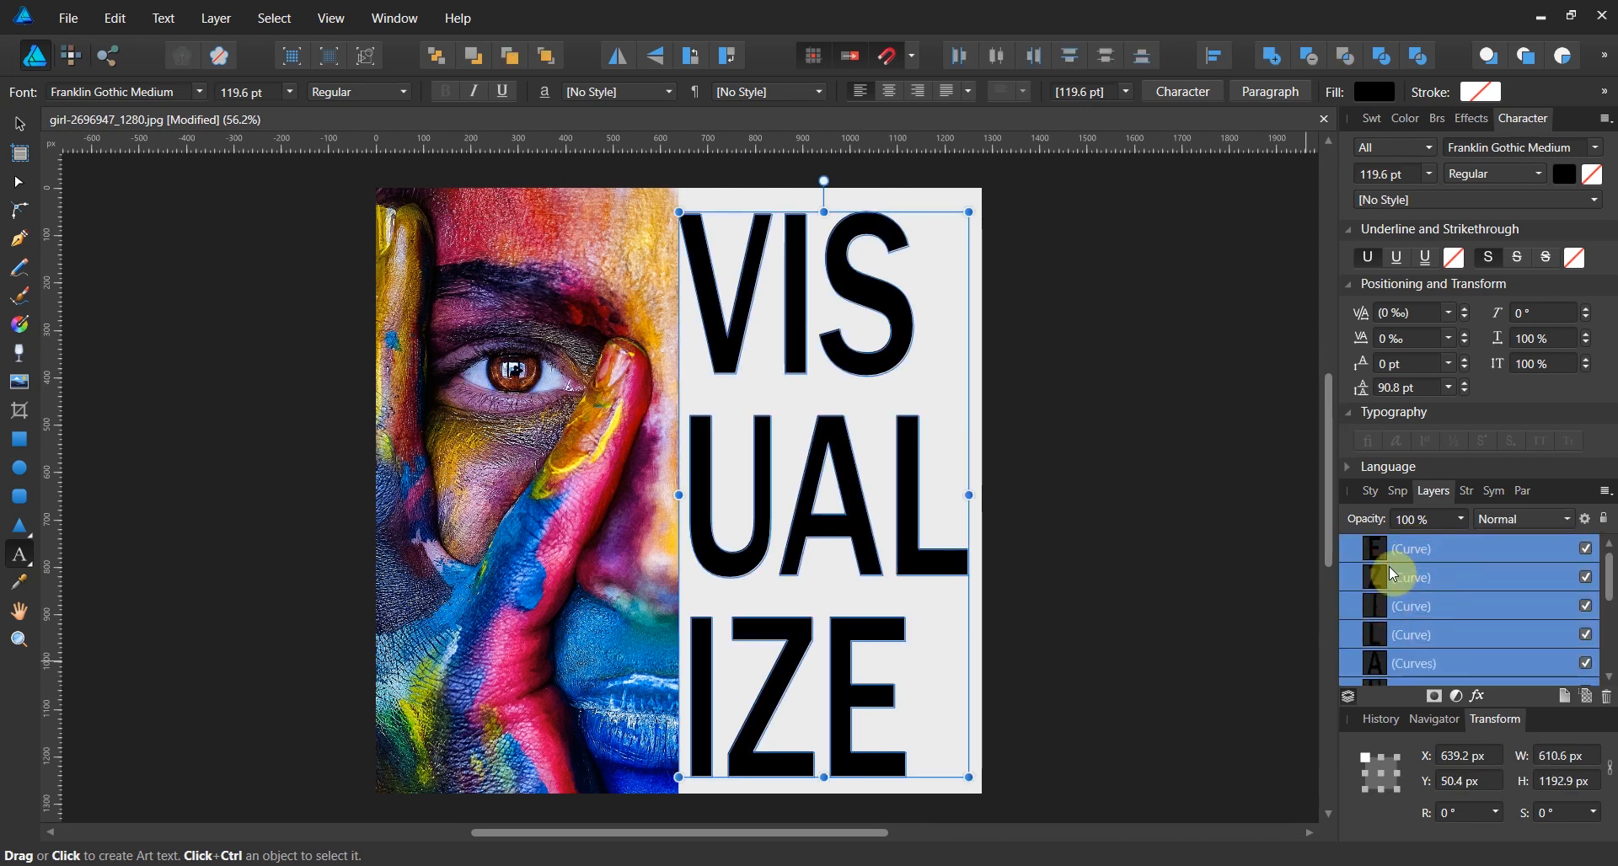
{"action": "left_click", "coordinate": [1414, 605]}
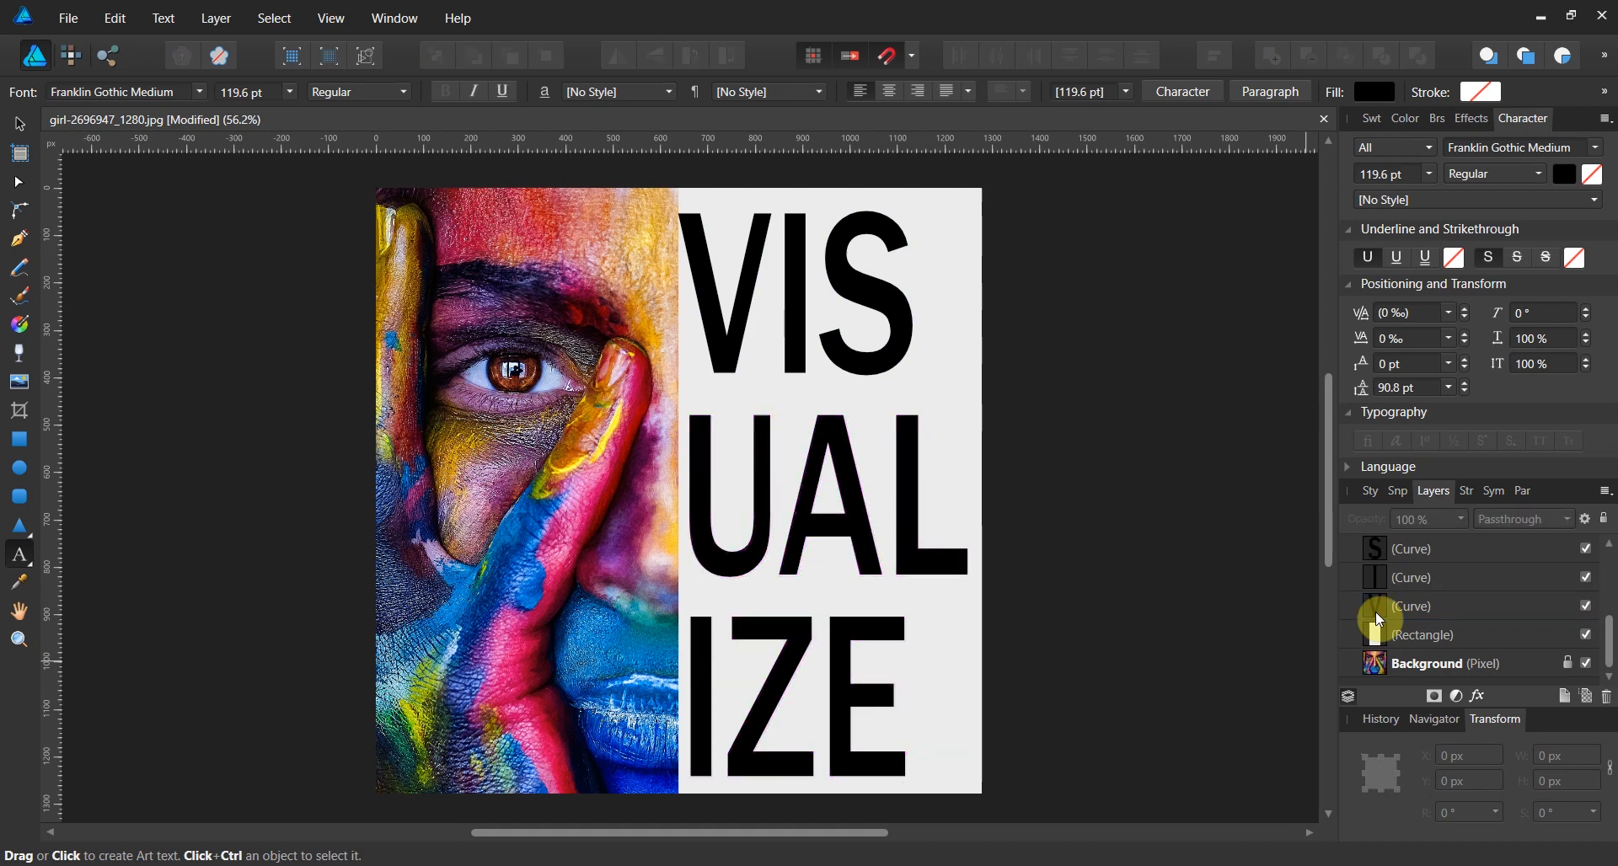
{"action": "left_click", "coordinate": [1422, 634]}
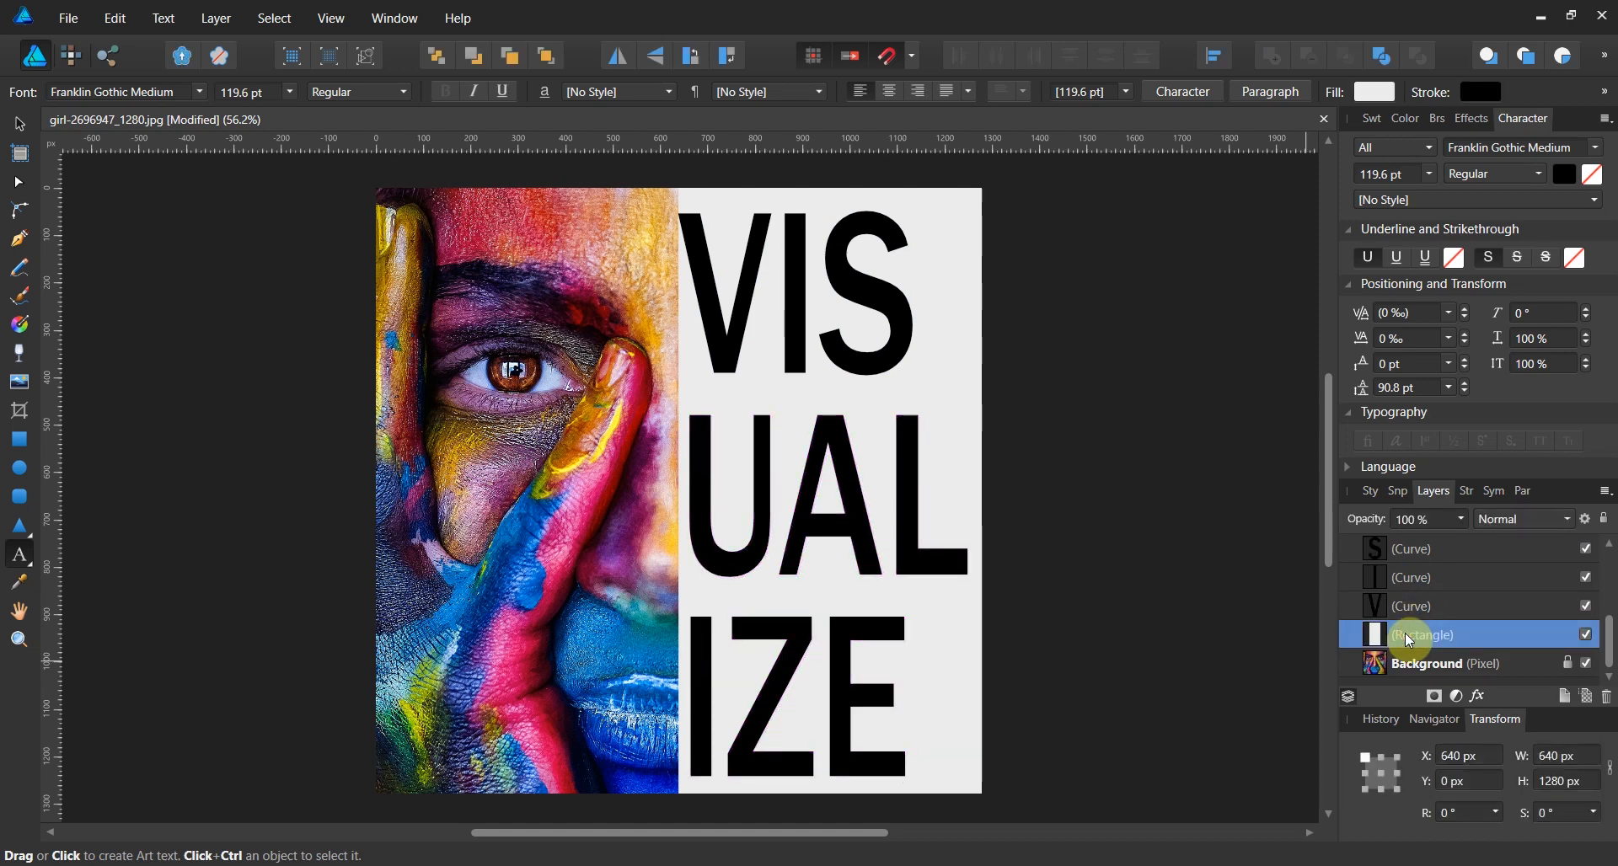
{"action": "scroll", "scroll_direction": "down", "scroll_amount": 3}
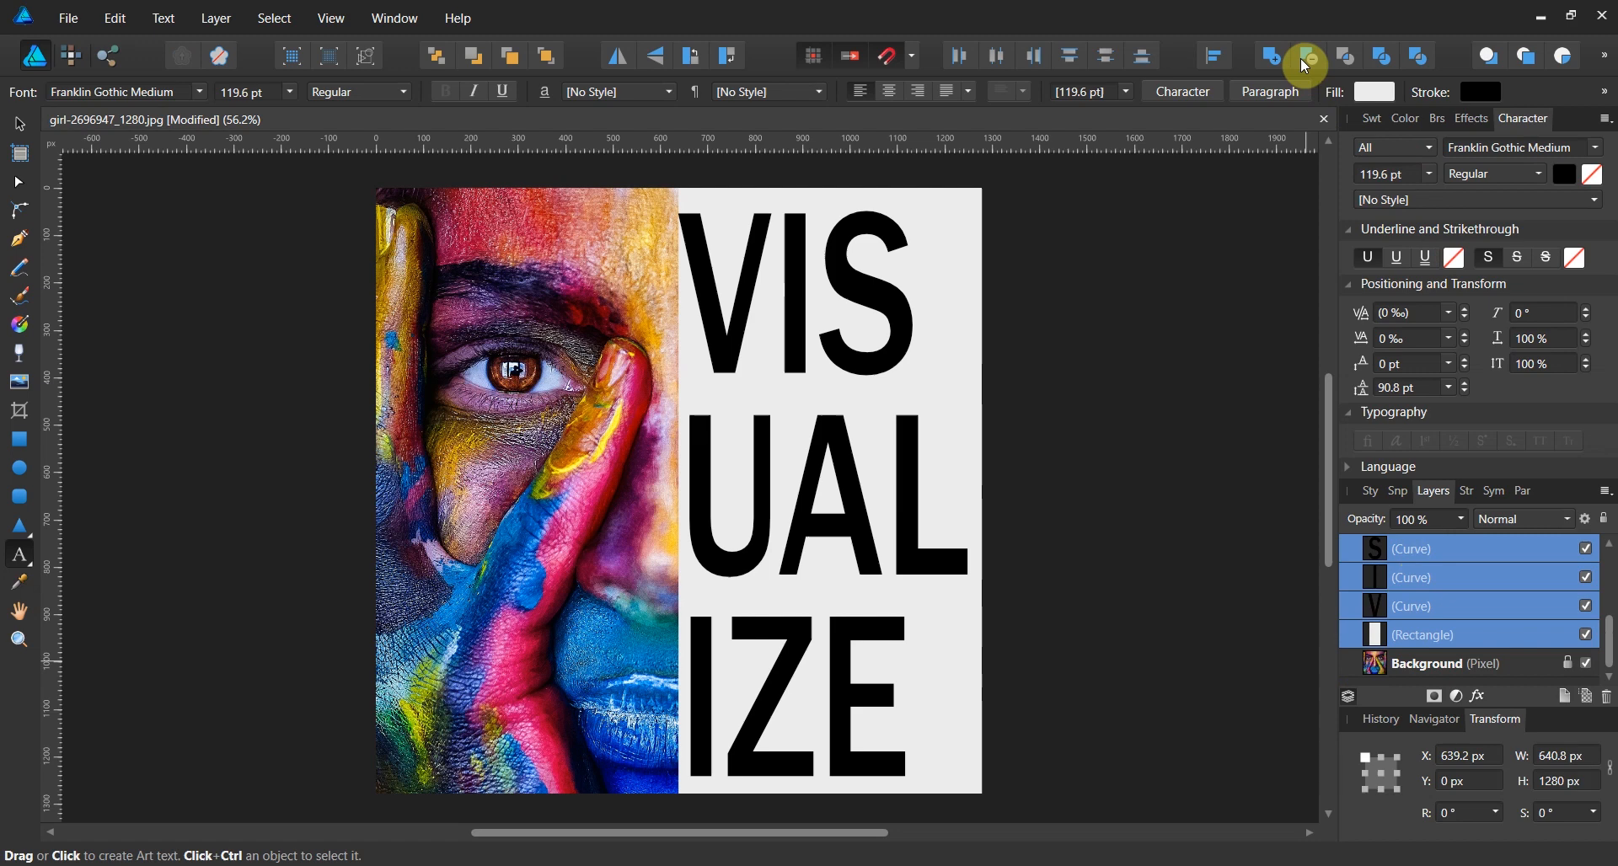
{"action": "mouse_move", "coordinate": [1311, 57]}
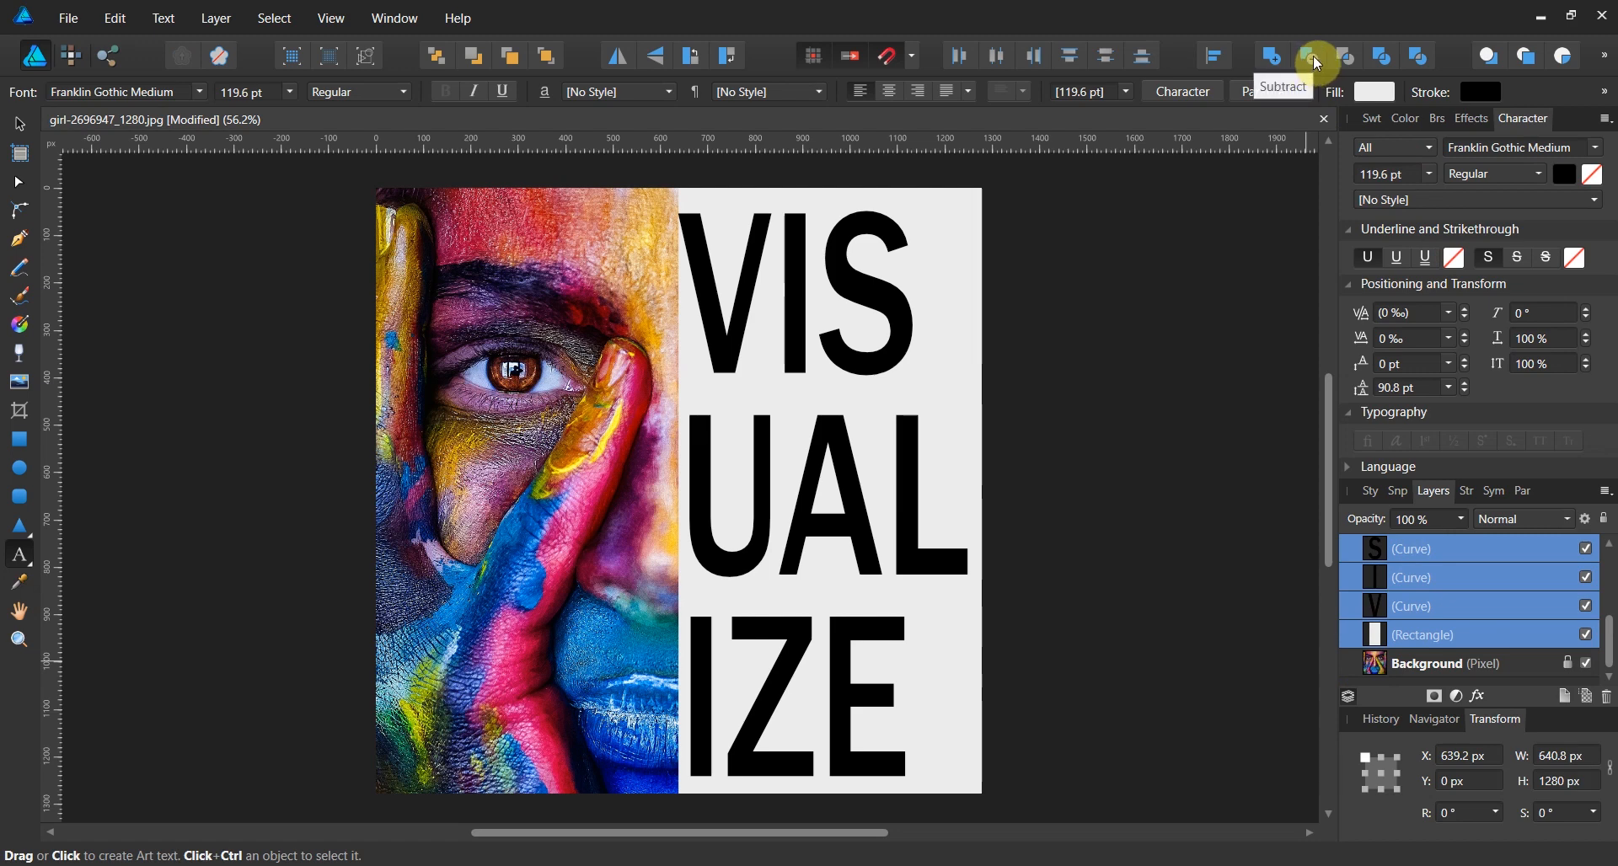
Subtract the letter curves from the grey panel so the photo shows through VISUALIZE
{"action": "left_click", "coordinate": [1313, 55]}
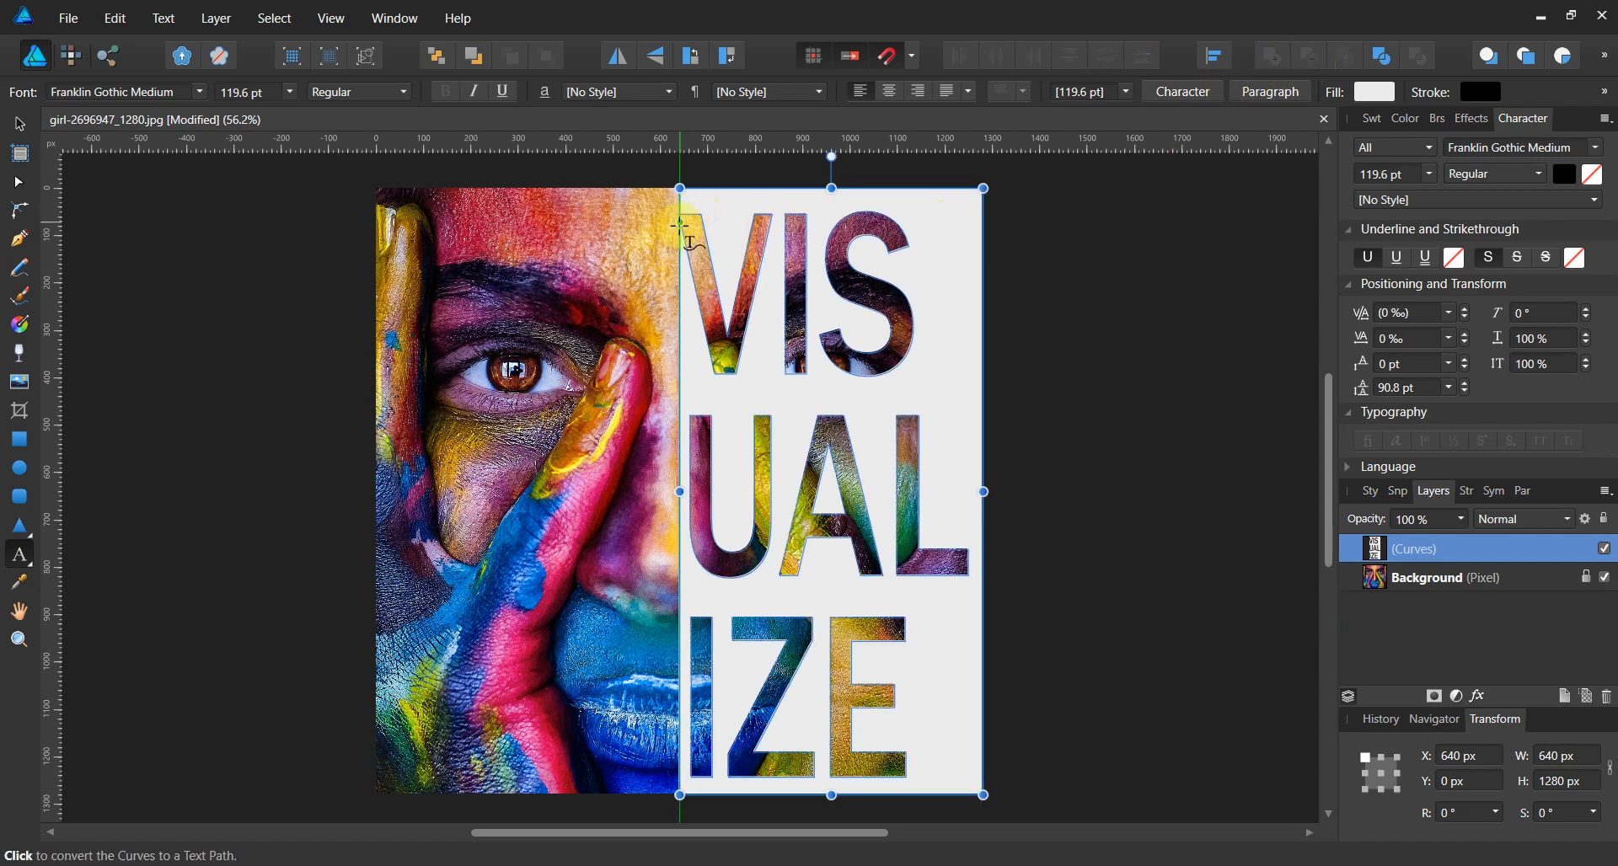
{"action": "mouse_move", "coordinate": [1089, 546]}
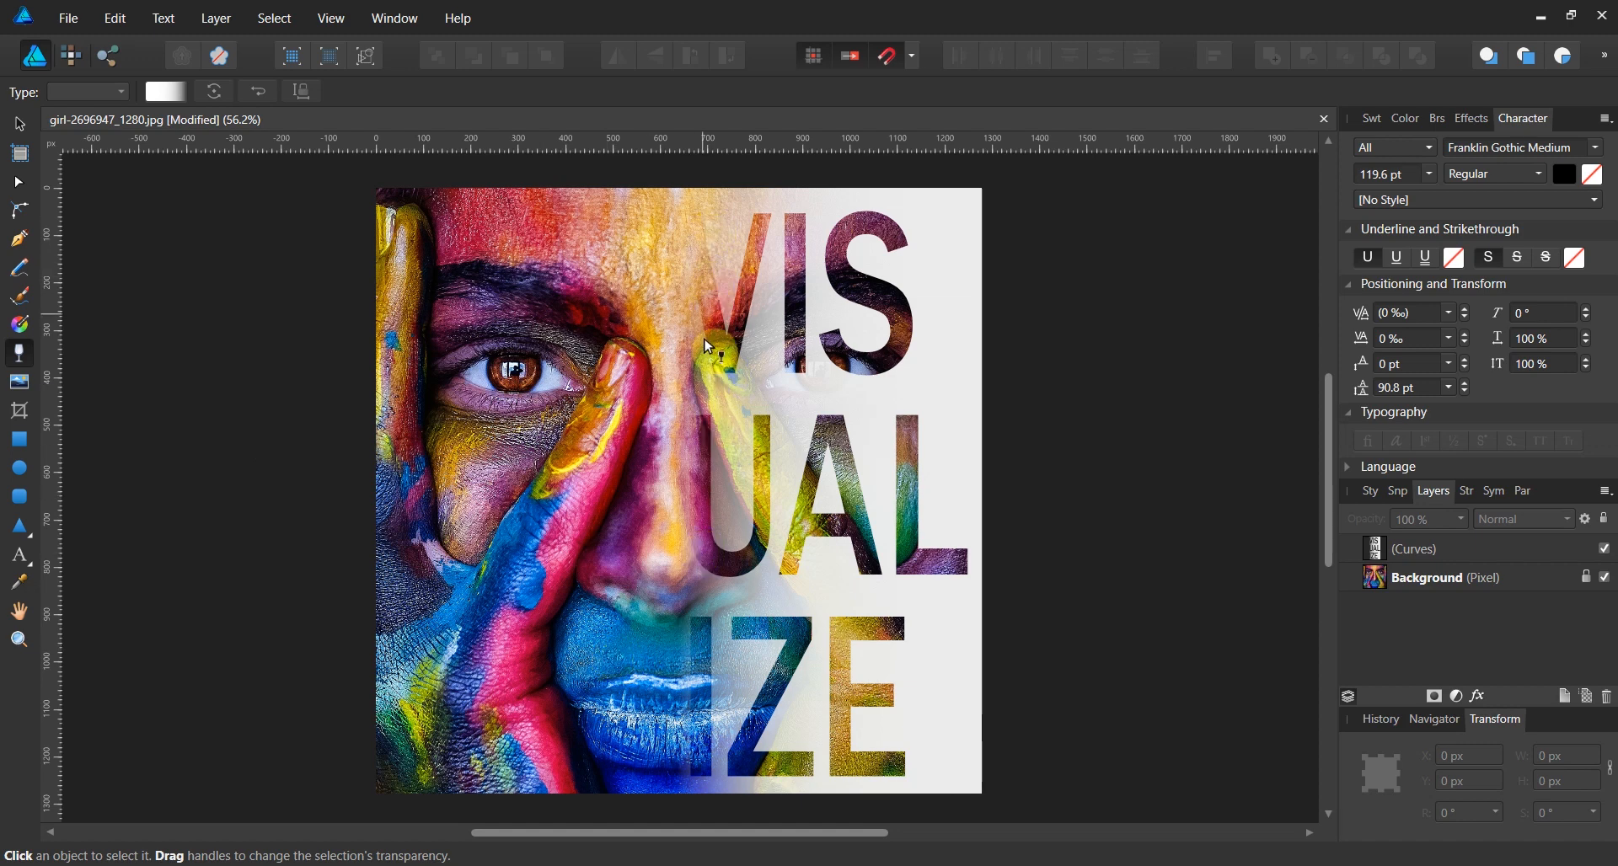
{"action": "mouse_move", "coordinate": [682, 430]}
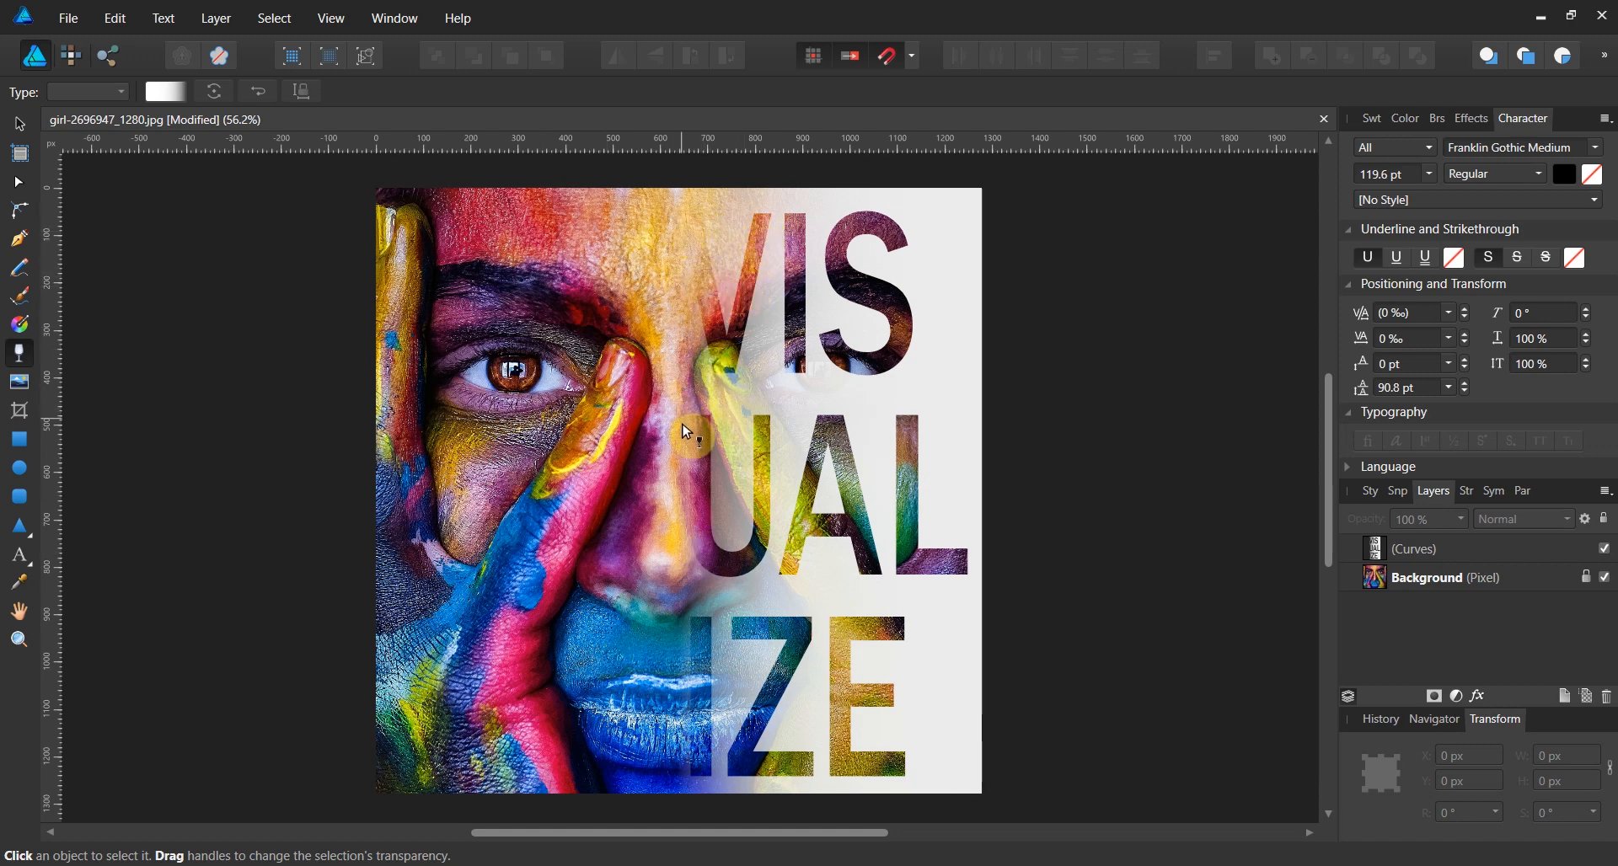
{"action": "mouse_move", "coordinate": [699, 684]}
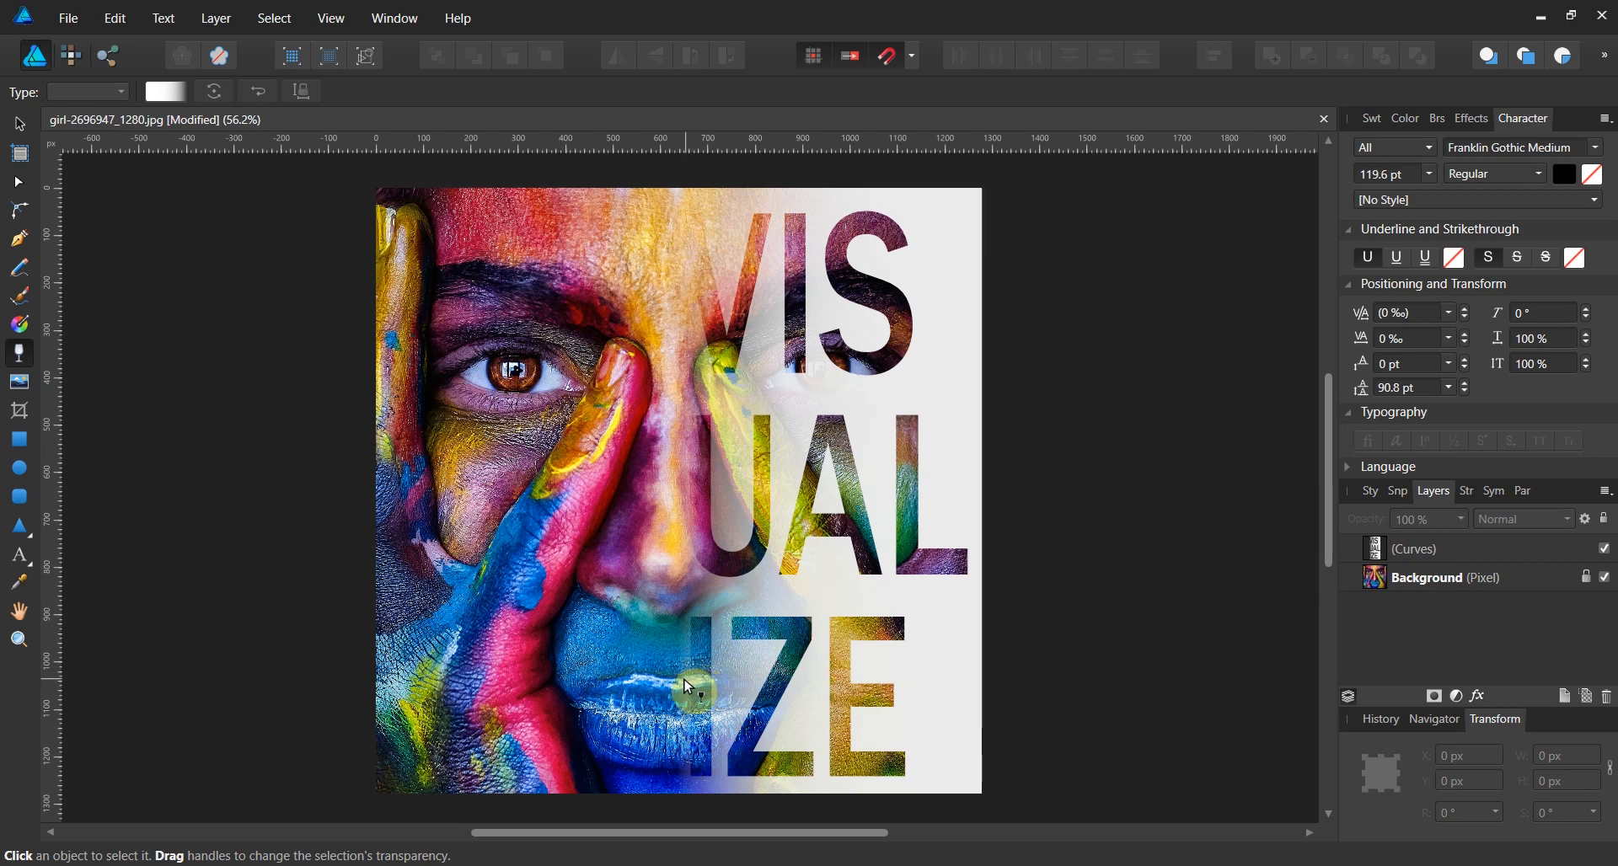
{"action": "mouse_move", "coordinate": [679, 676]}
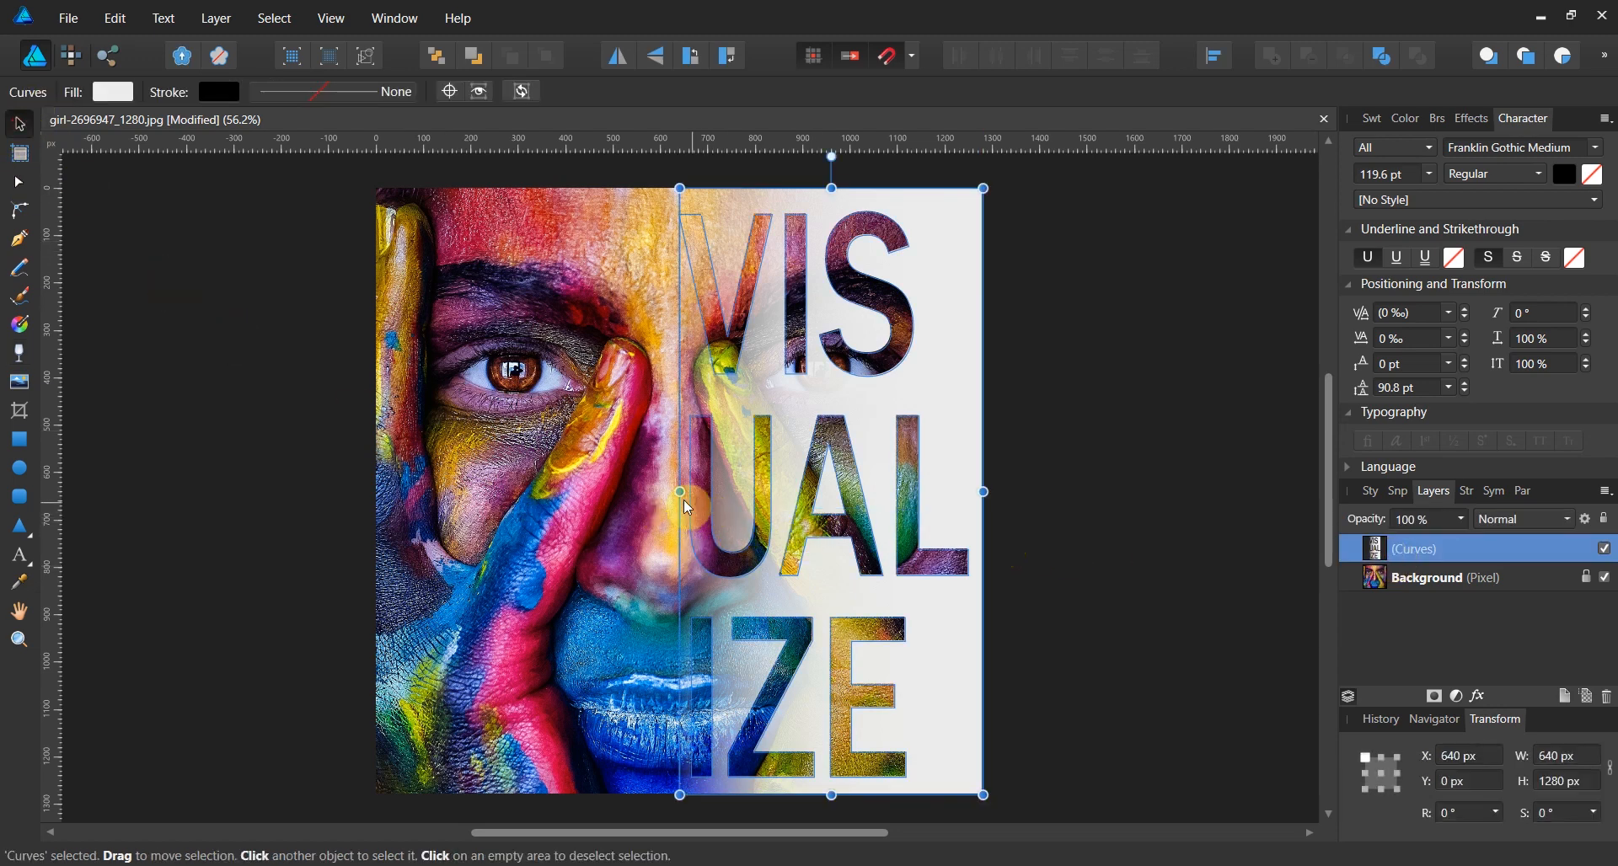
Stretch the cut-out panel's left edge to about 686 px width over the face
{"action": "left_click_drag", "start_coordinate": [679, 492], "coordinate": [651, 492]}
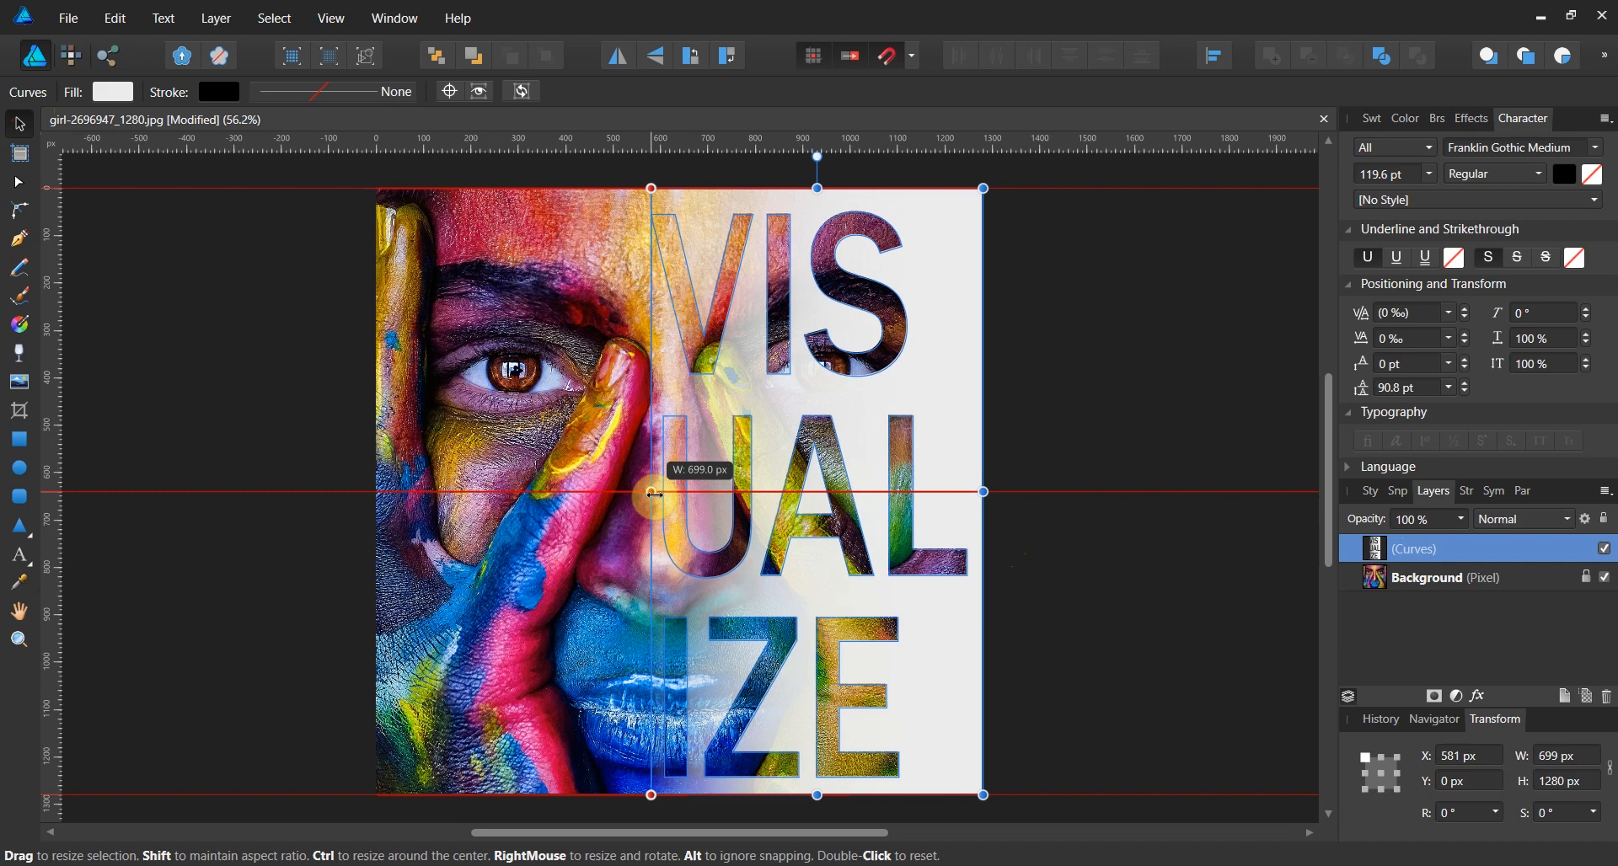
{"action": "left_click_drag", "start_coordinate": [650, 492], "coordinate": [655, 492]}
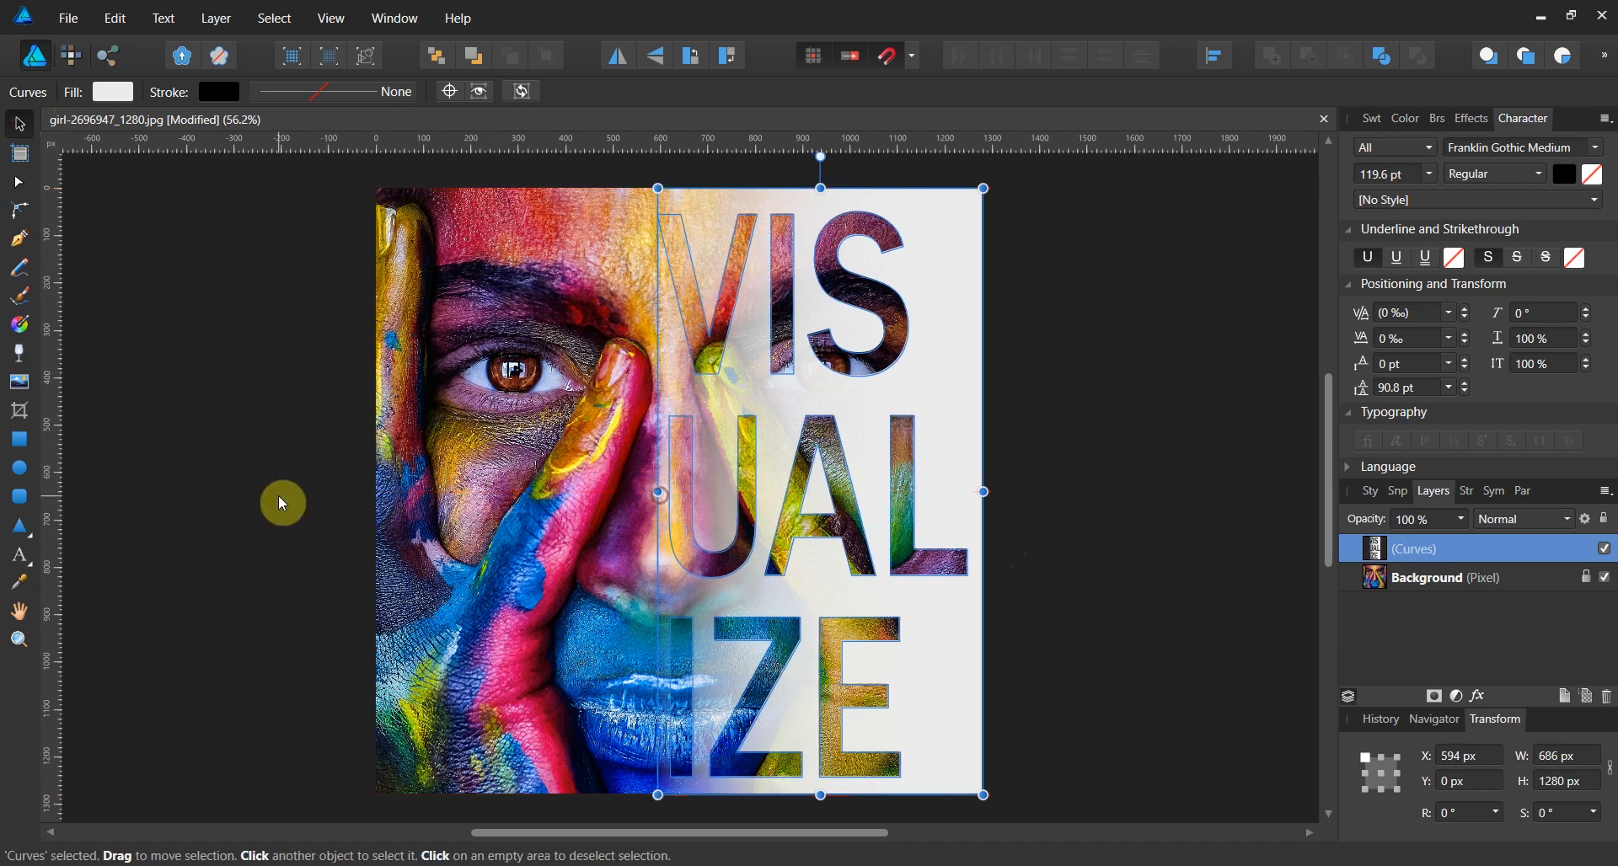